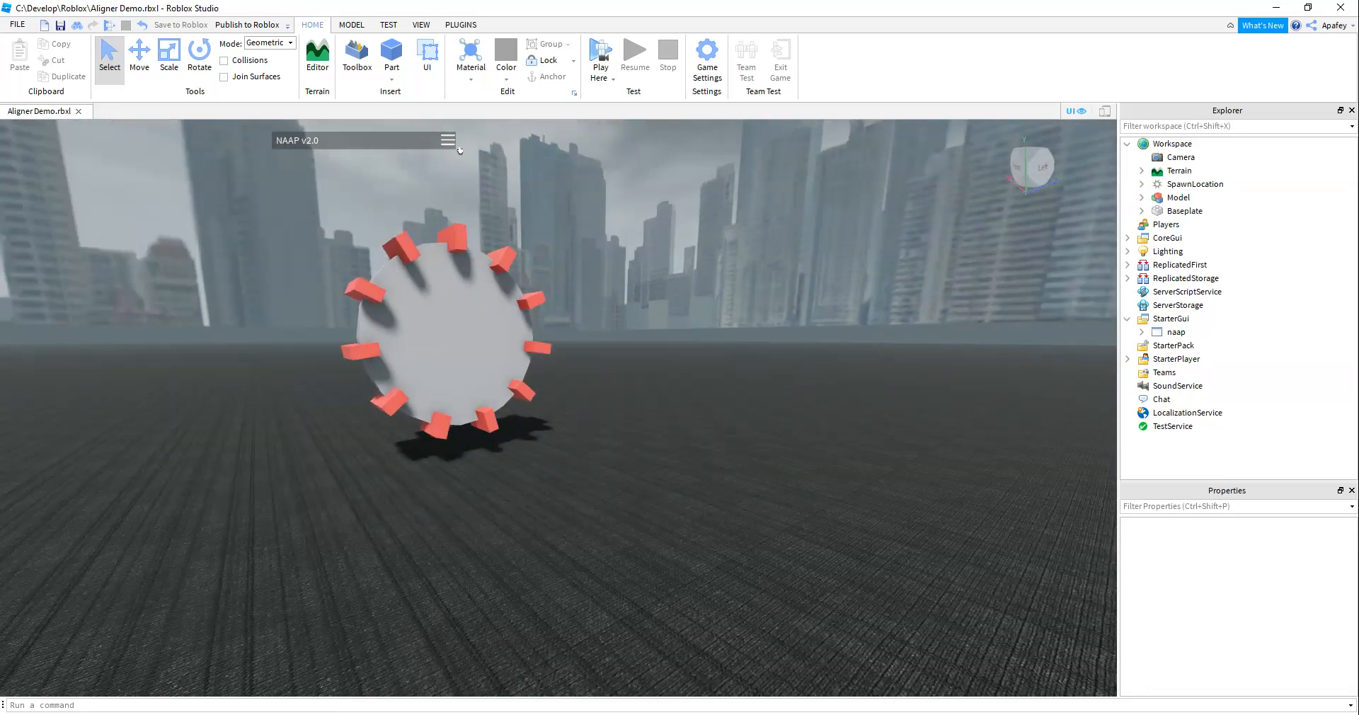
Insert a new Model into the Workspace
left_click(448, 139)
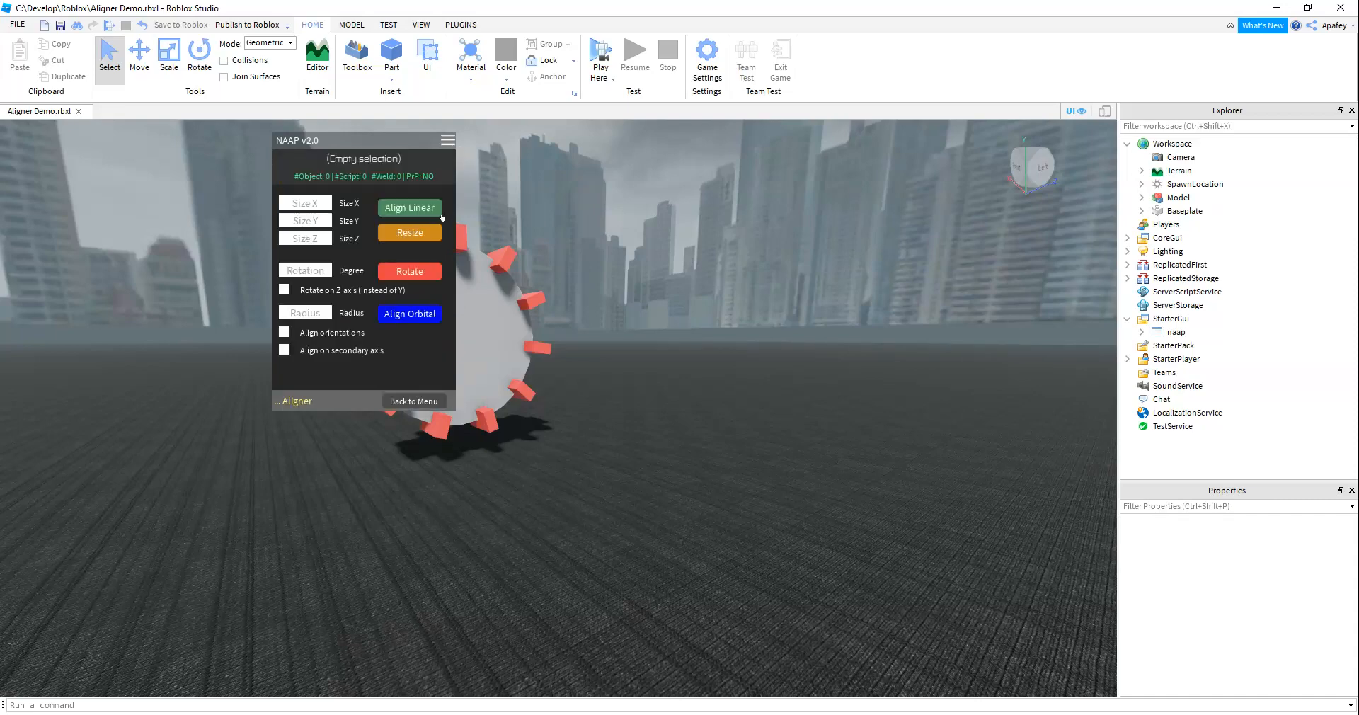
left_click(447, 140)
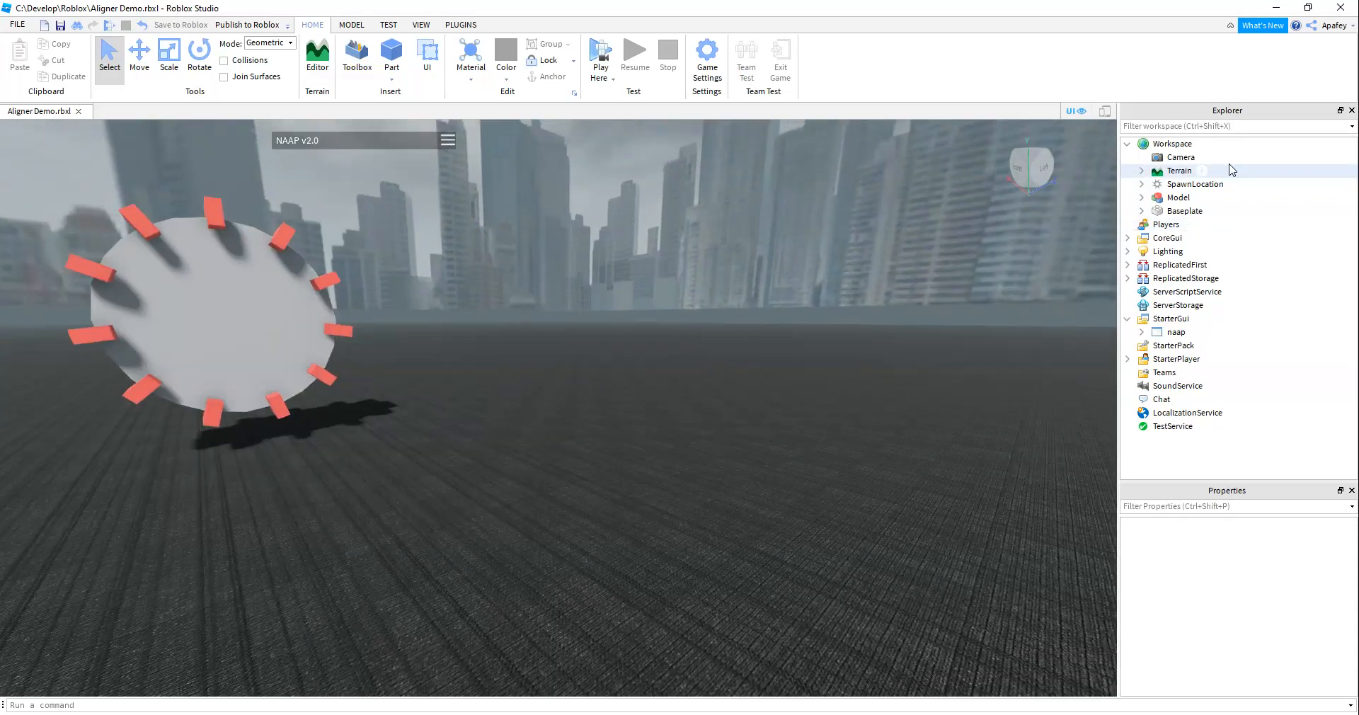
left_click(1173, 143)
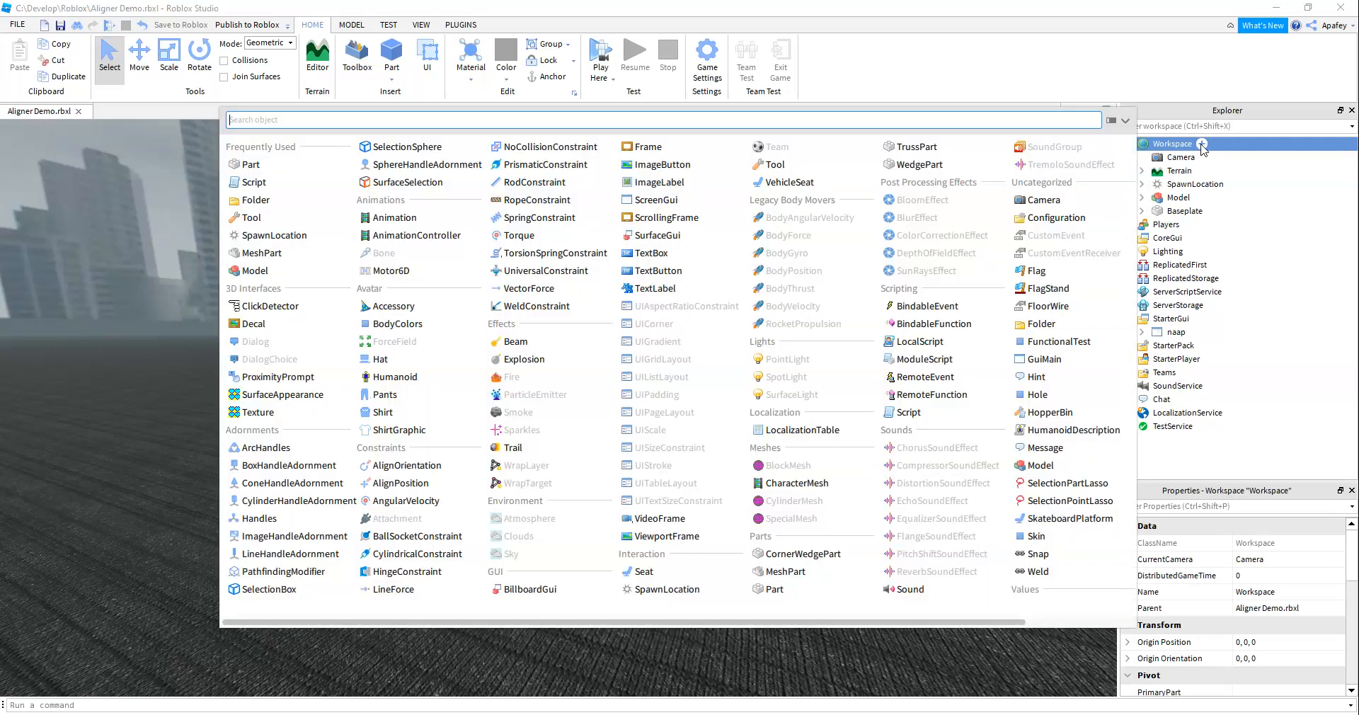
type("m")
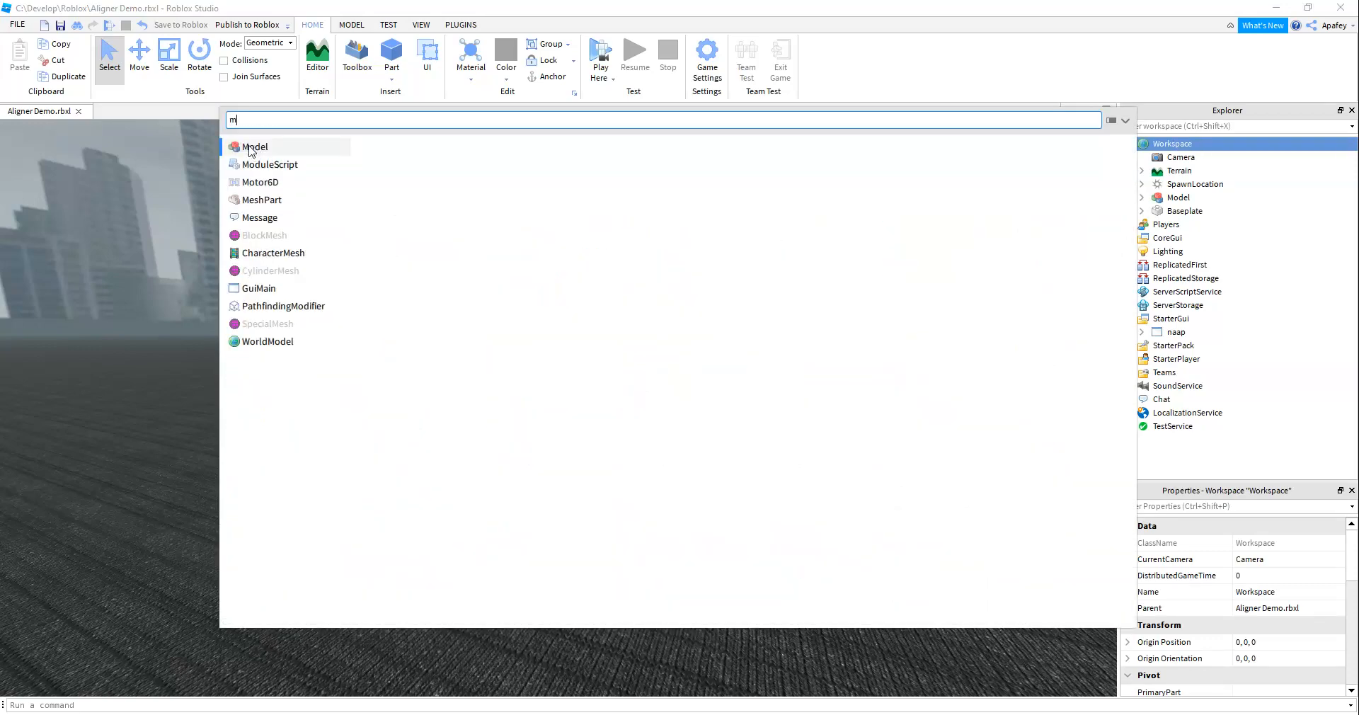
left_click(255, 146)
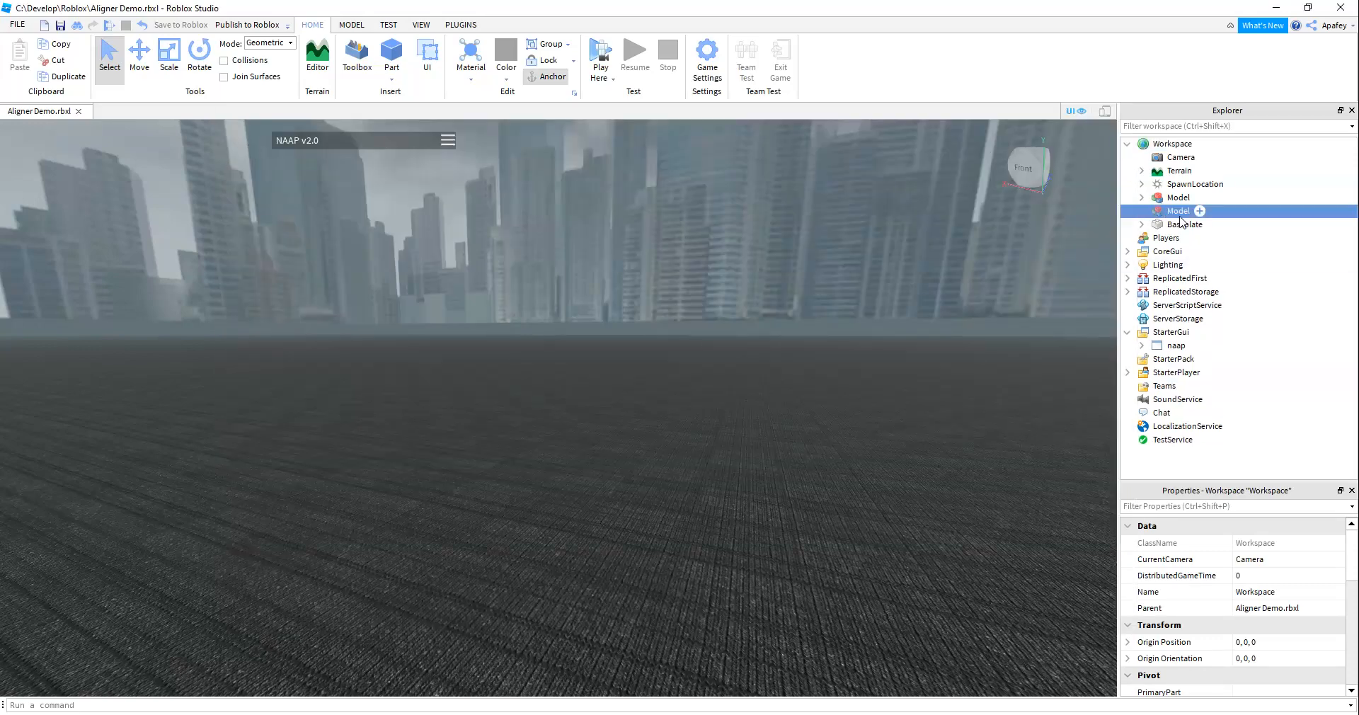
Insert a Part inside the new Model and select it
left_click(1200, 210)
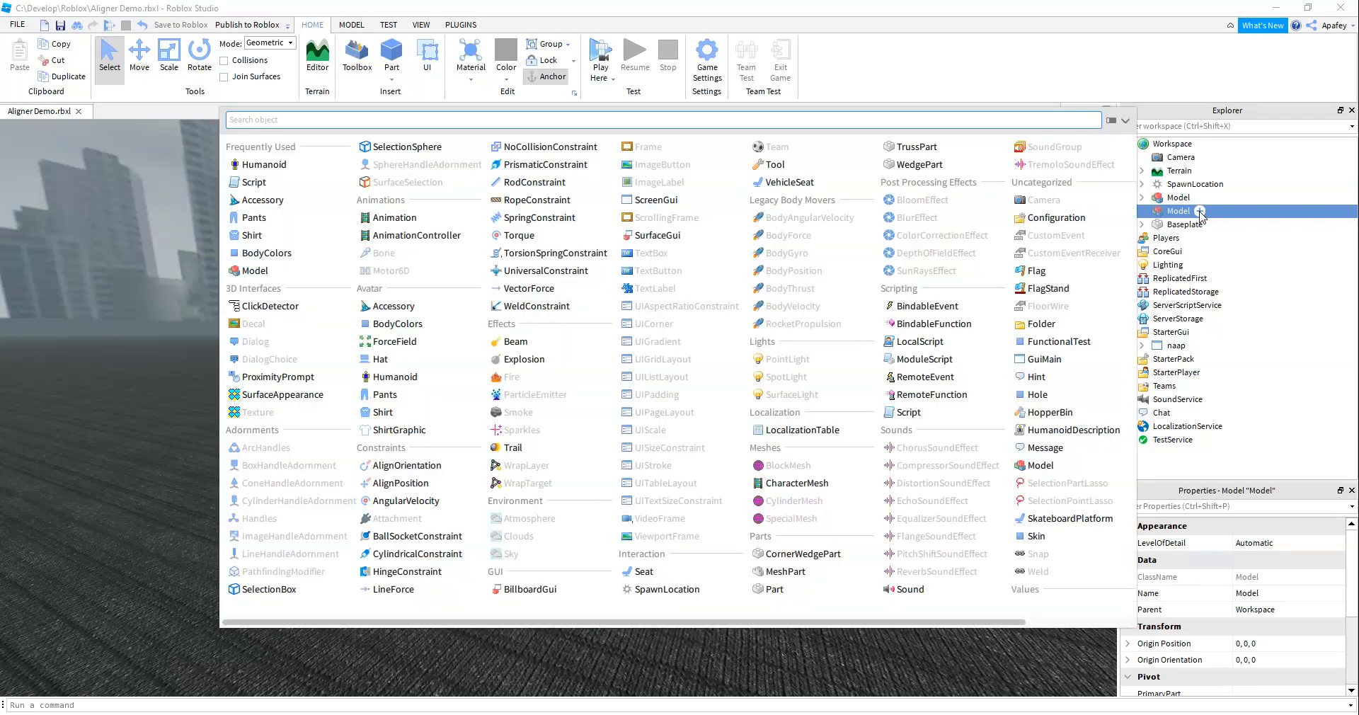
type("p")
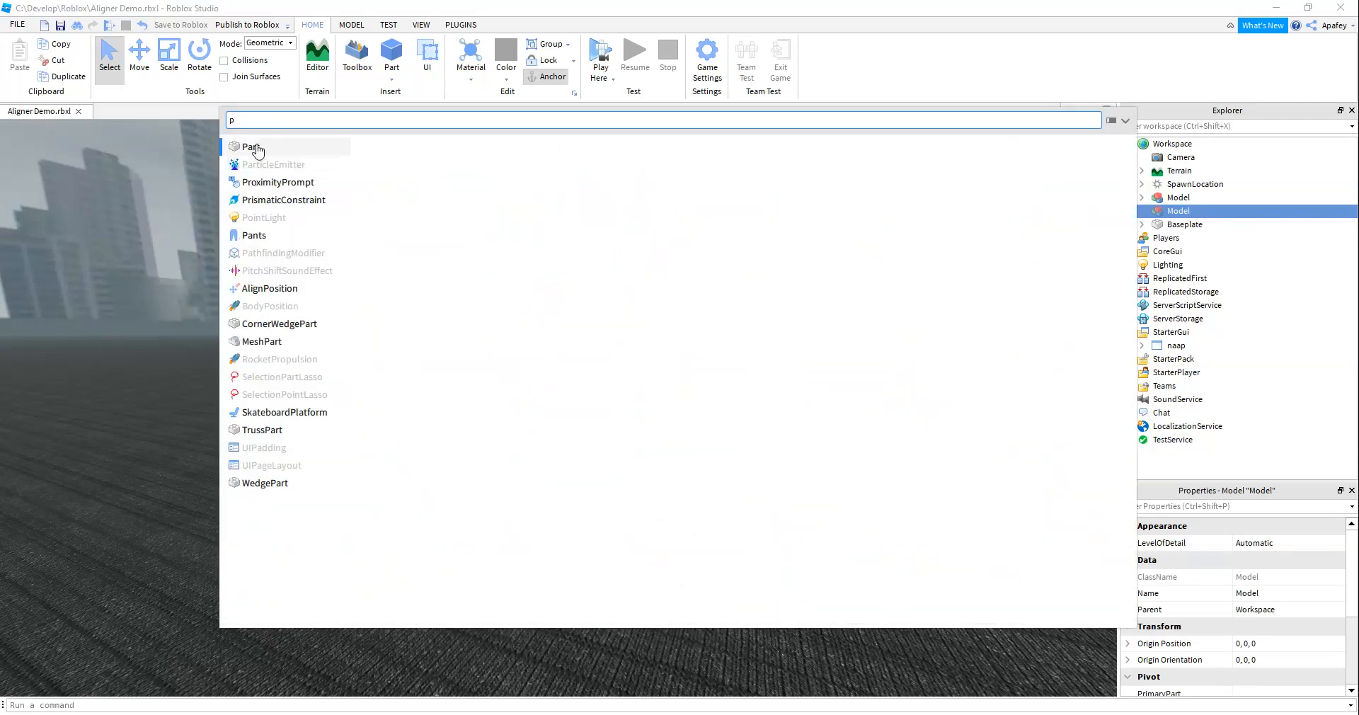
left_click(252, 147)
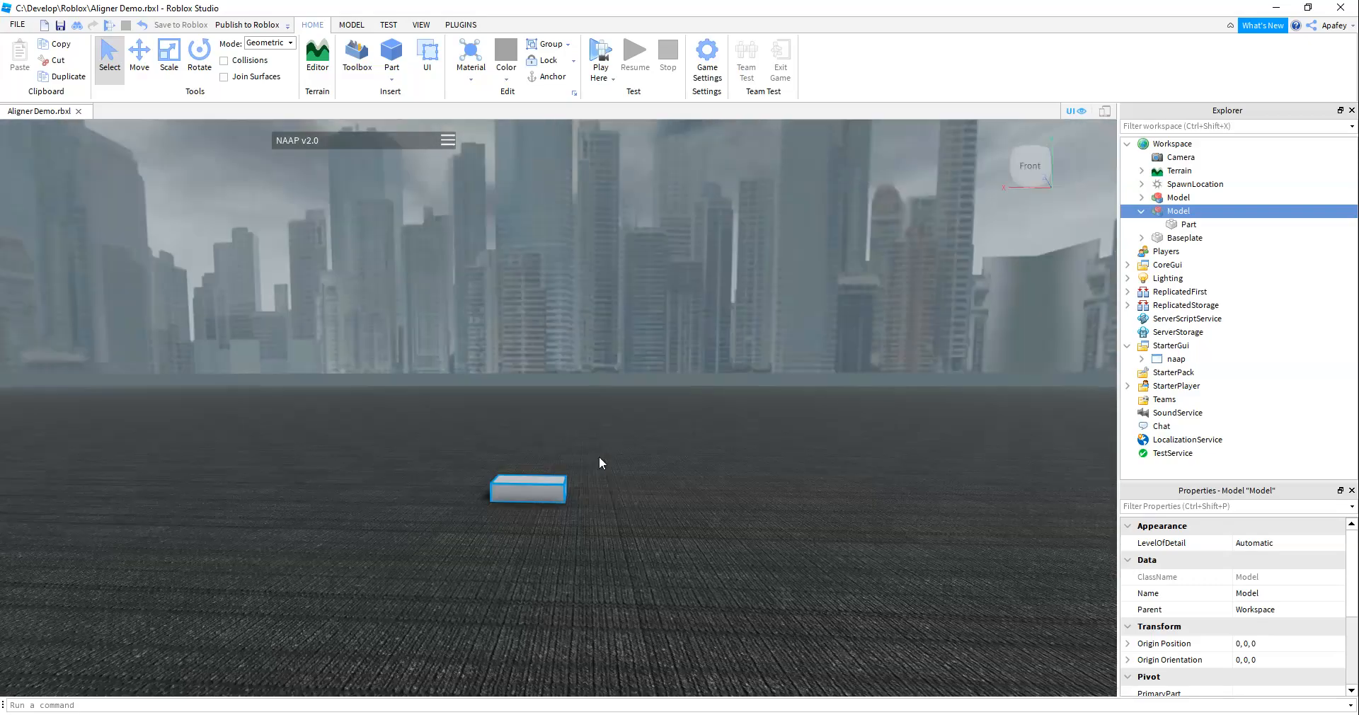
left_click(1188, 223)
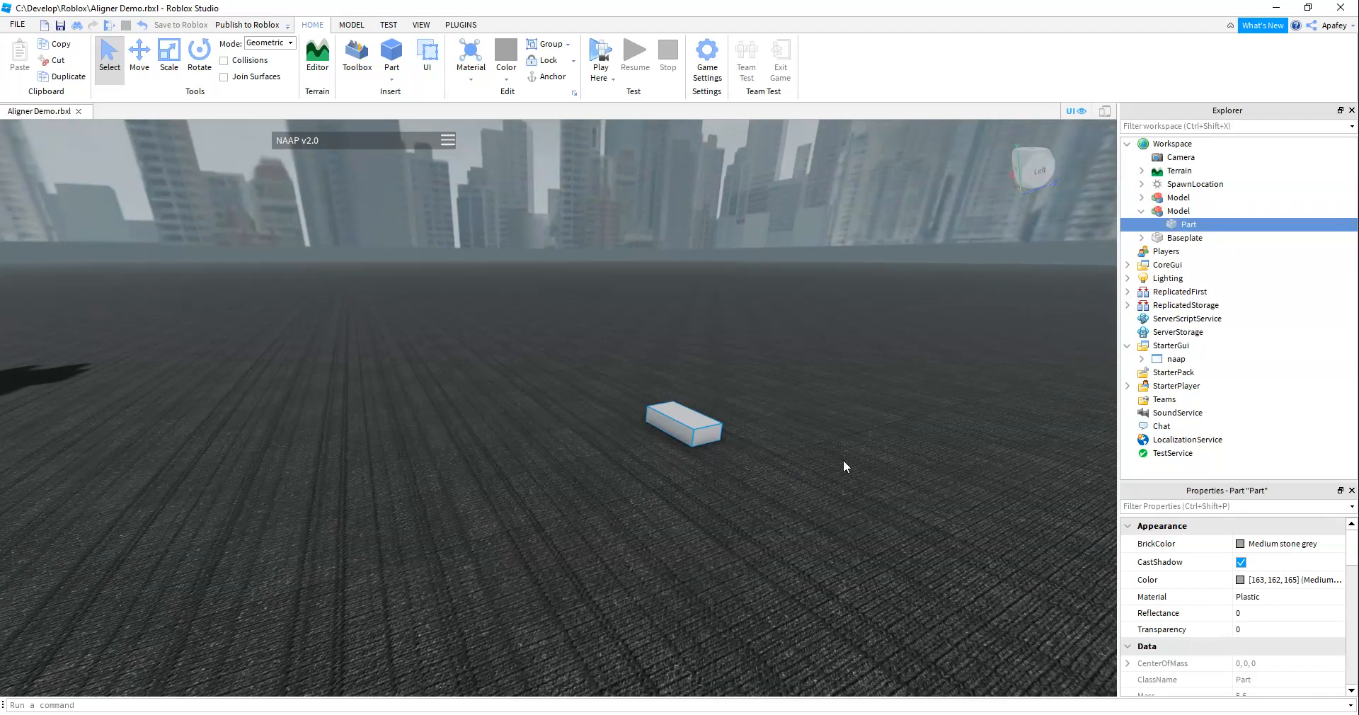
left_click(1178, 211)
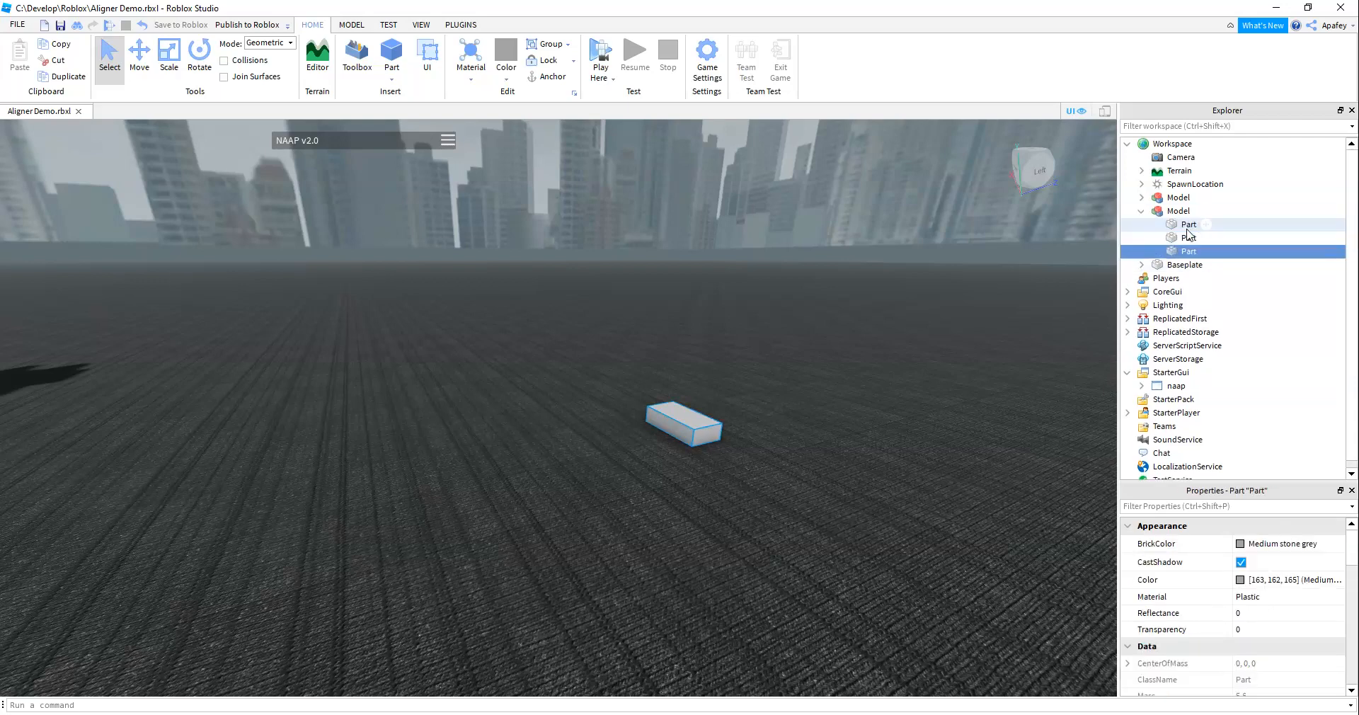
Duplicate the Part until the Model contains ten Parts, then select the Model
left_click(1188, 264)
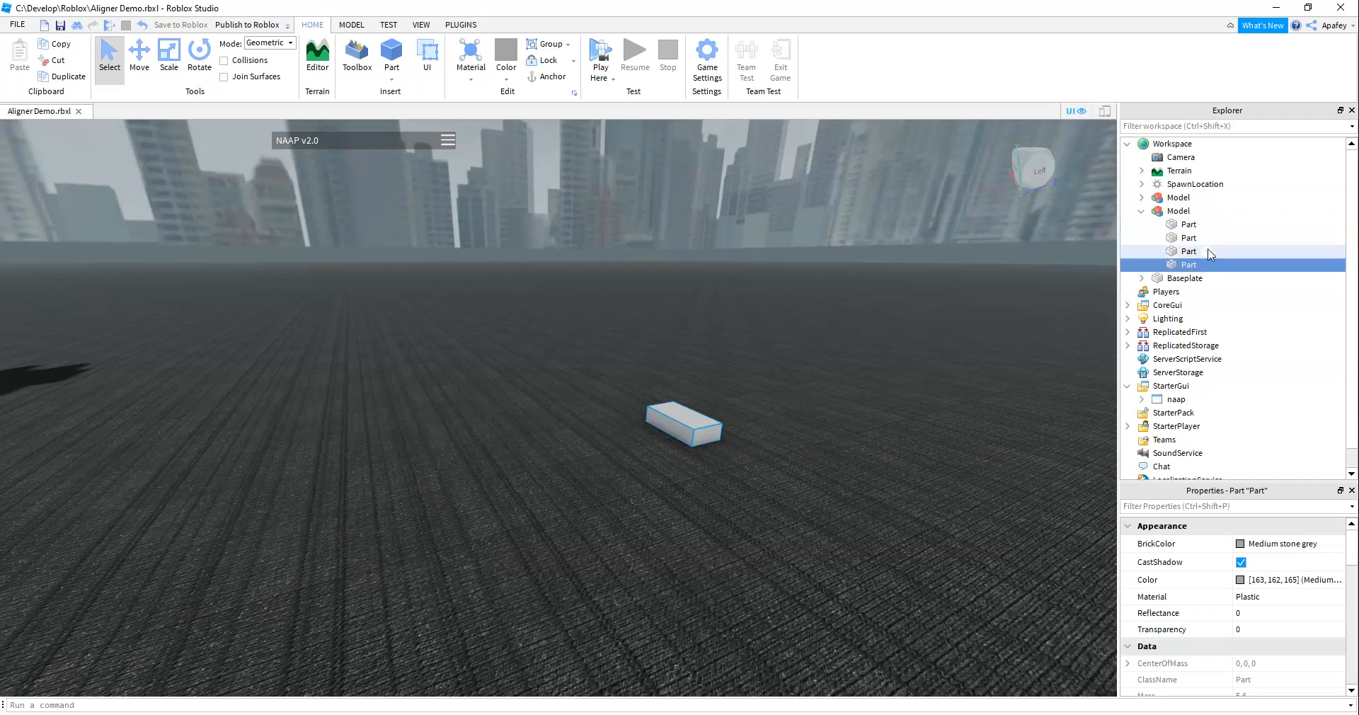
right_click(1189, 264)
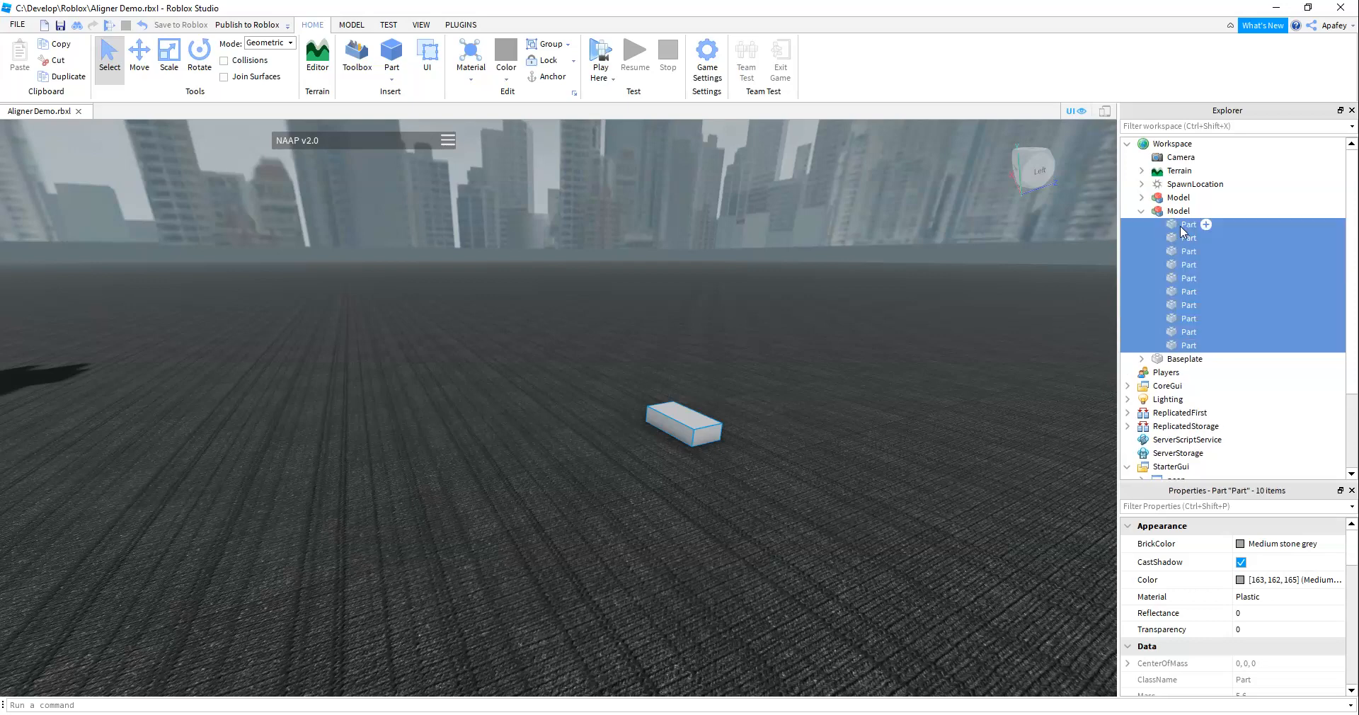
left_click(1179, 210)
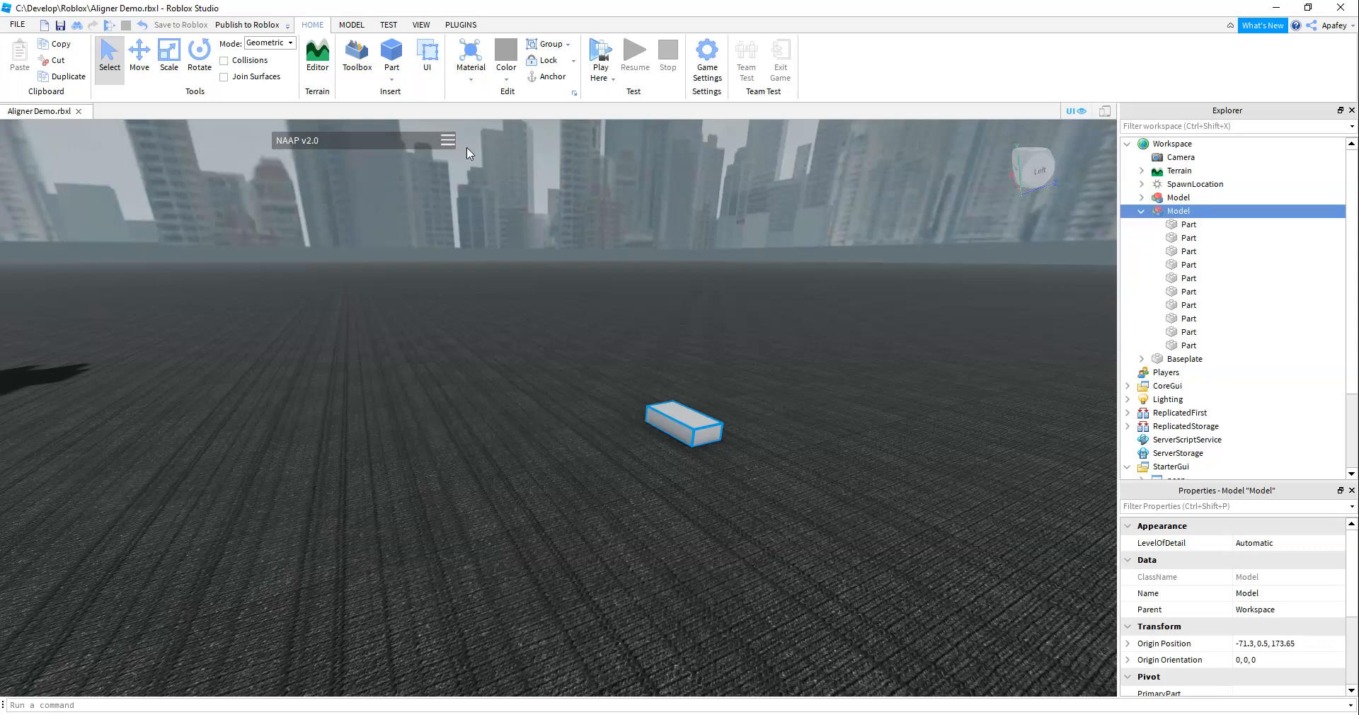
In the NAAP Aligner, lay the parts out linearly with Size X 50 and radius 8
left_click(447, 139)
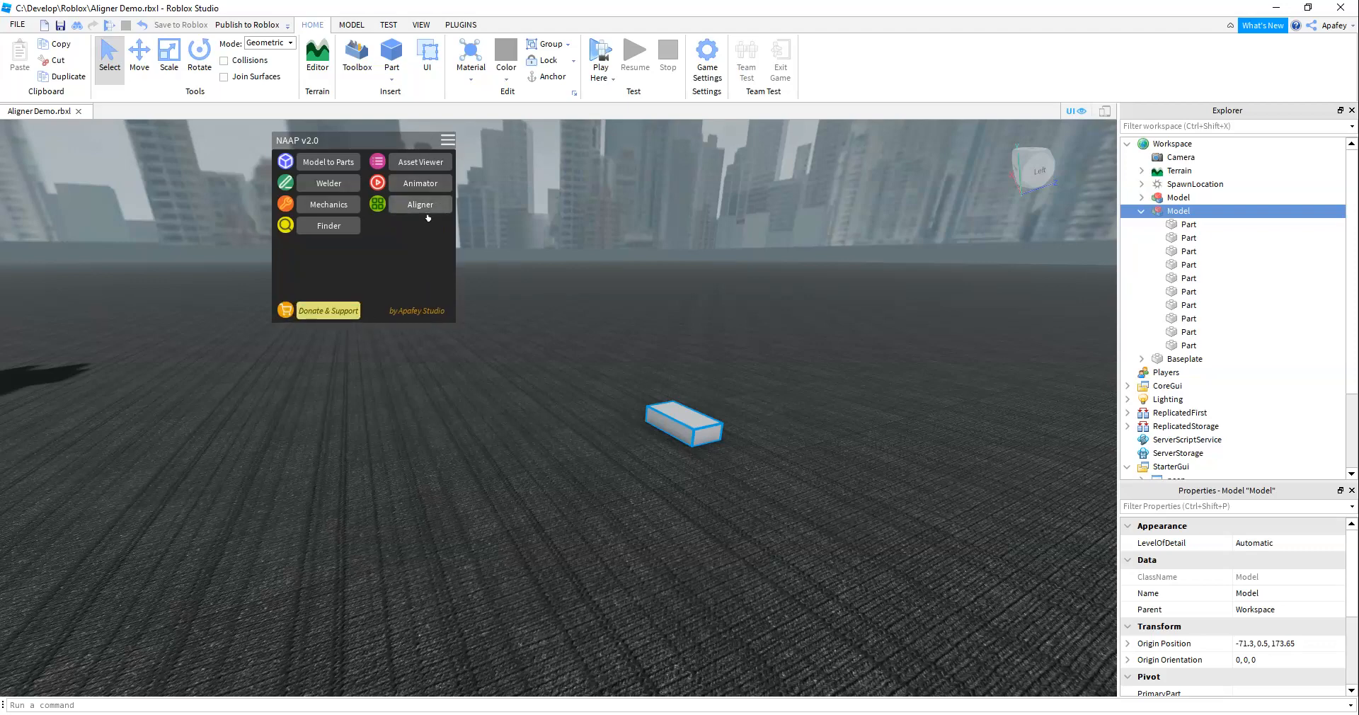
left_click(420, 204)
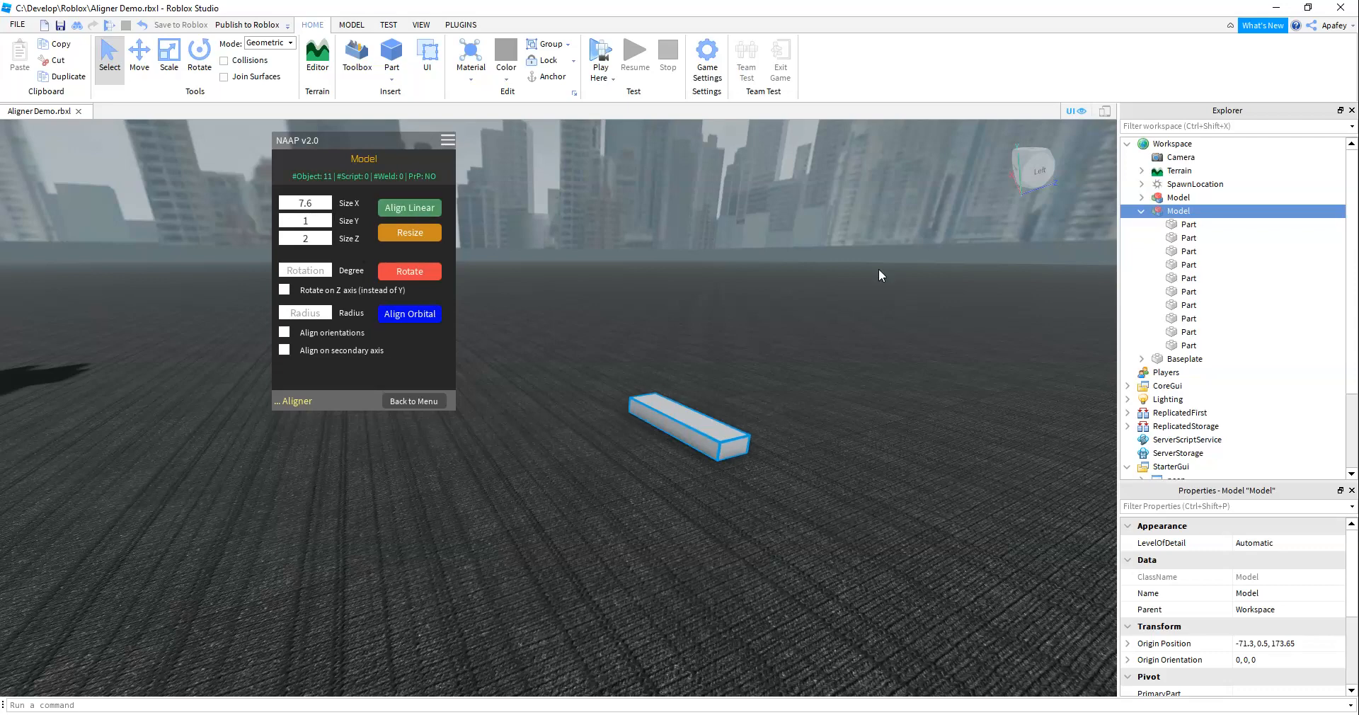
mouse_move(588, 390)
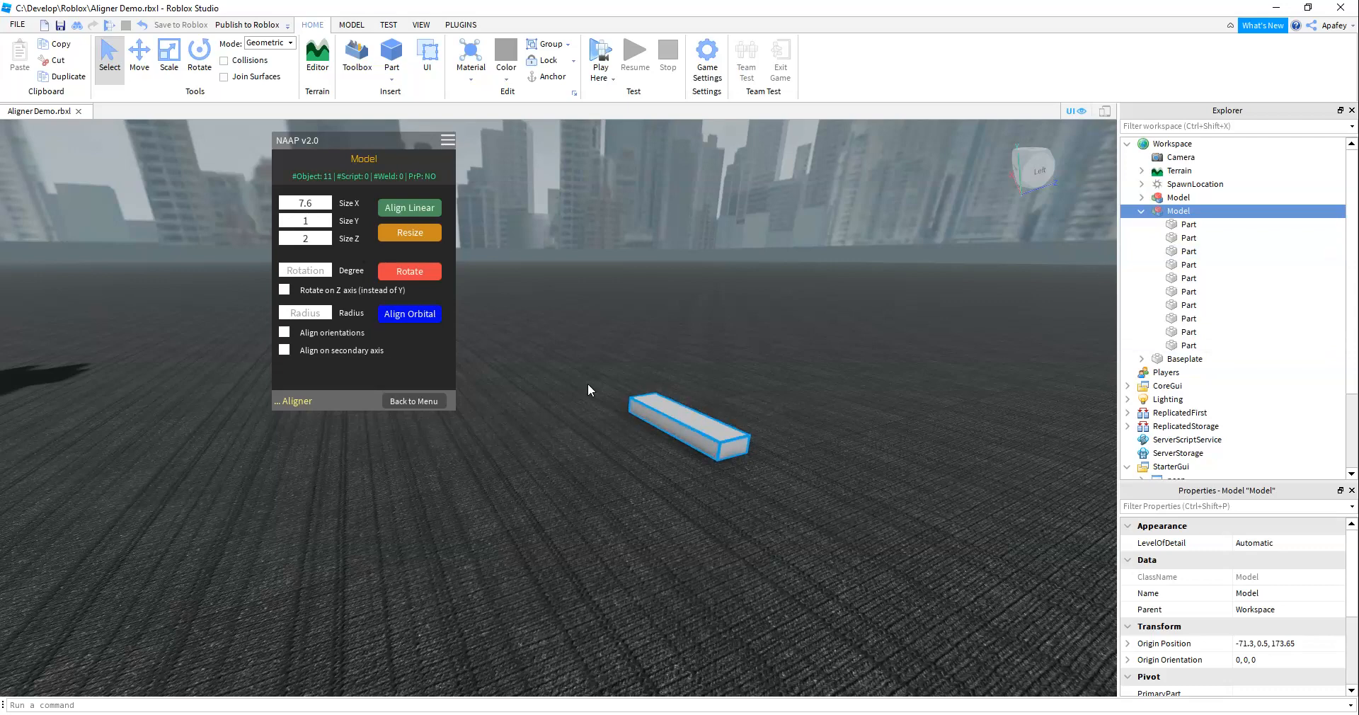
left_click(304, 203)
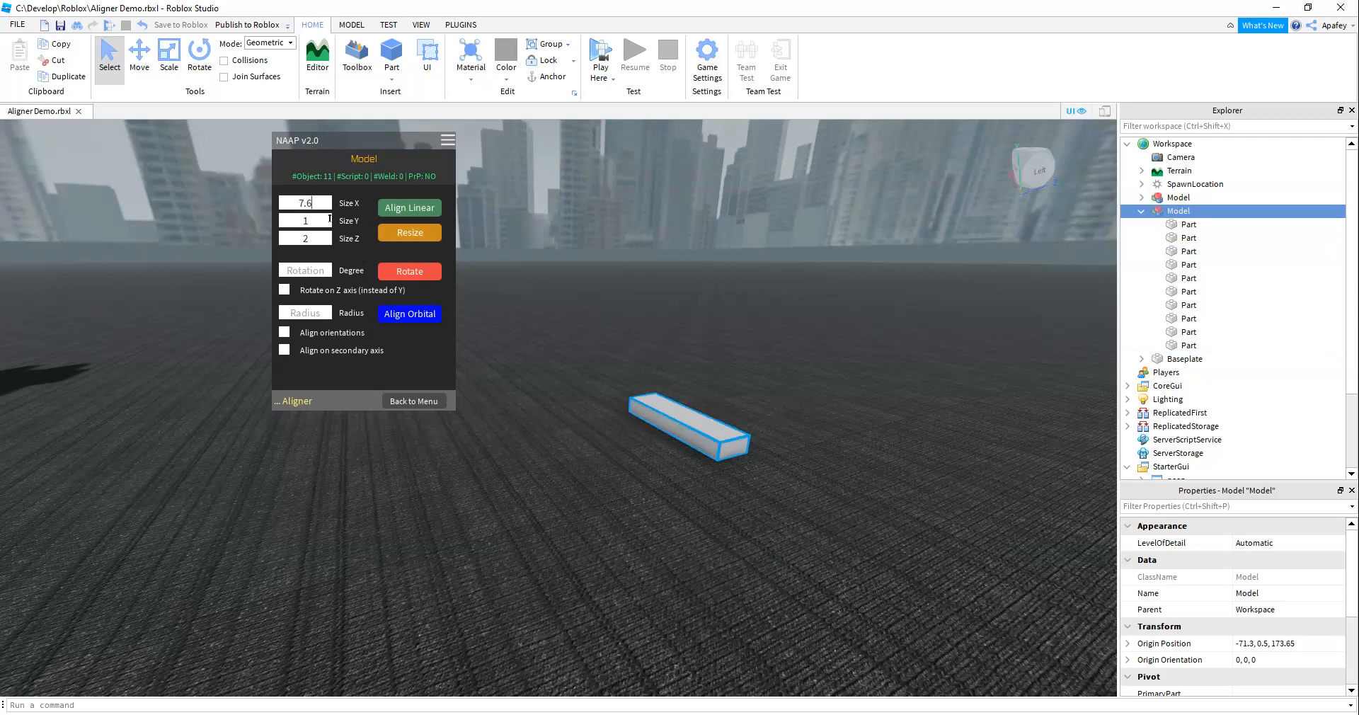
type("50")
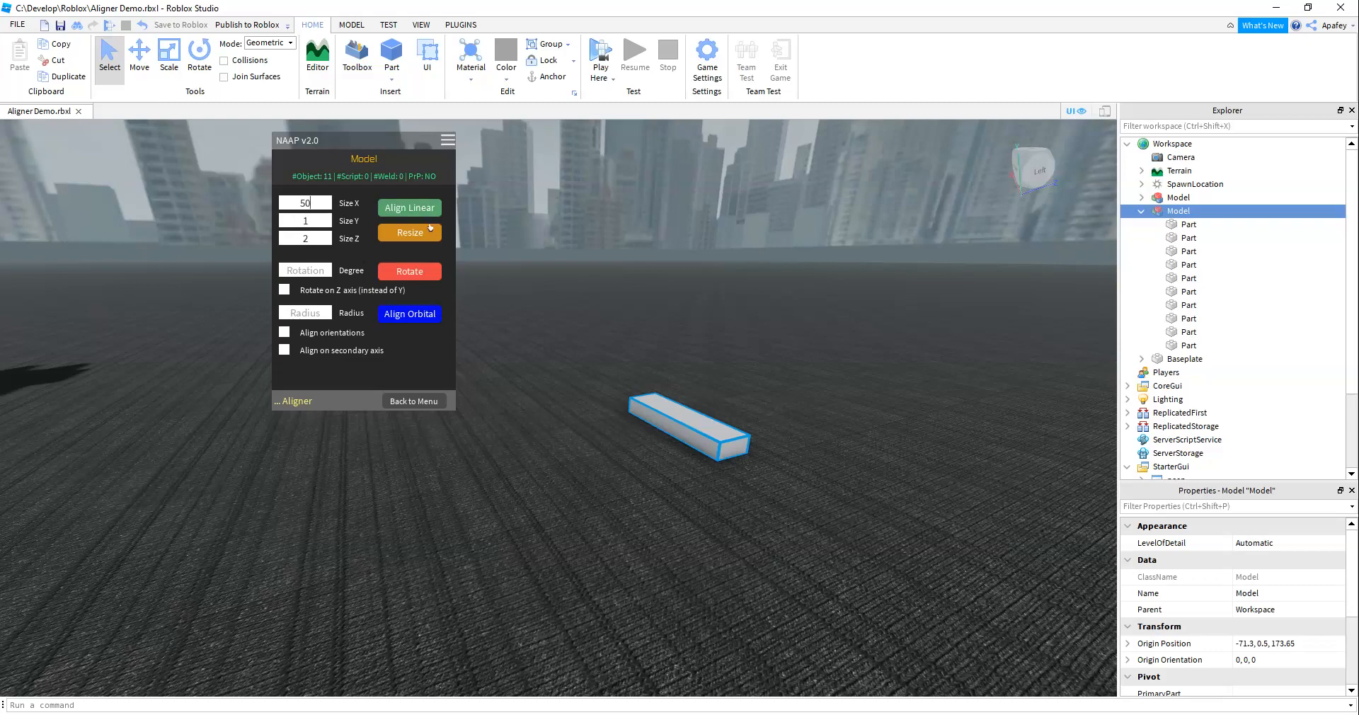
left_click(408, 209)
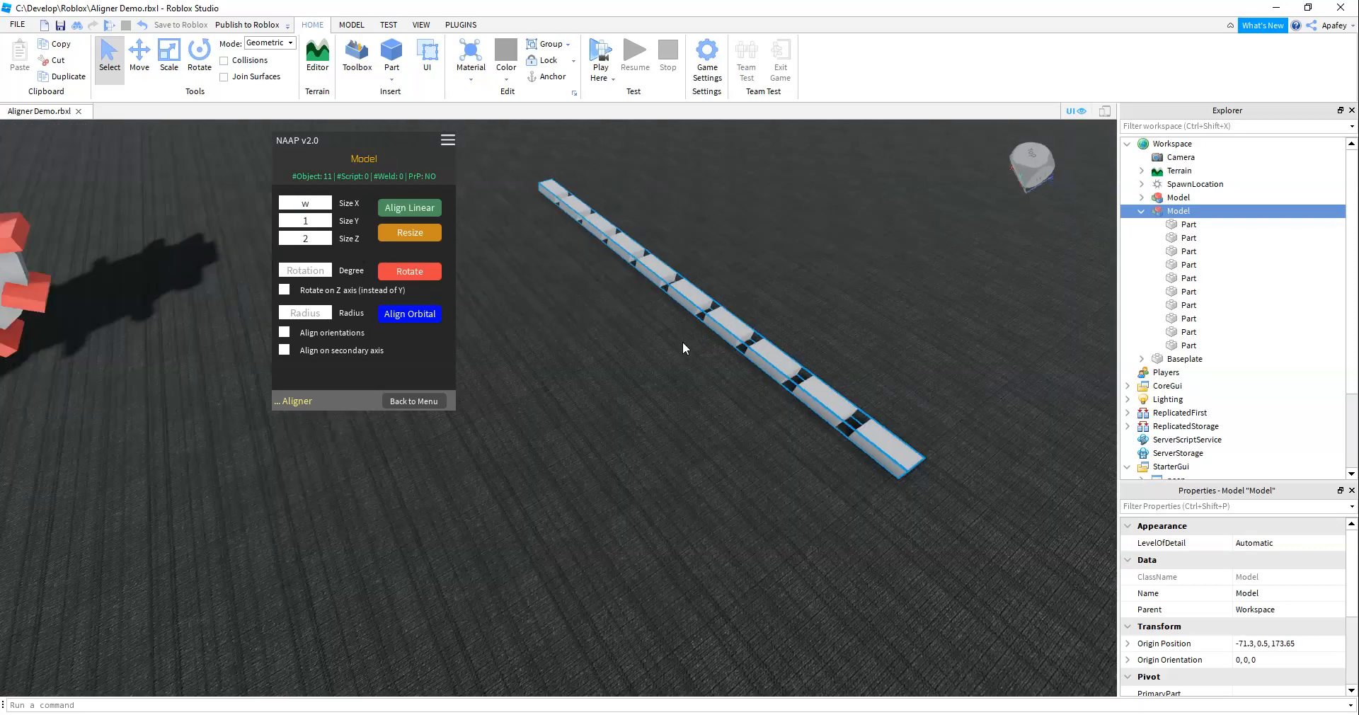
type("wwwww")
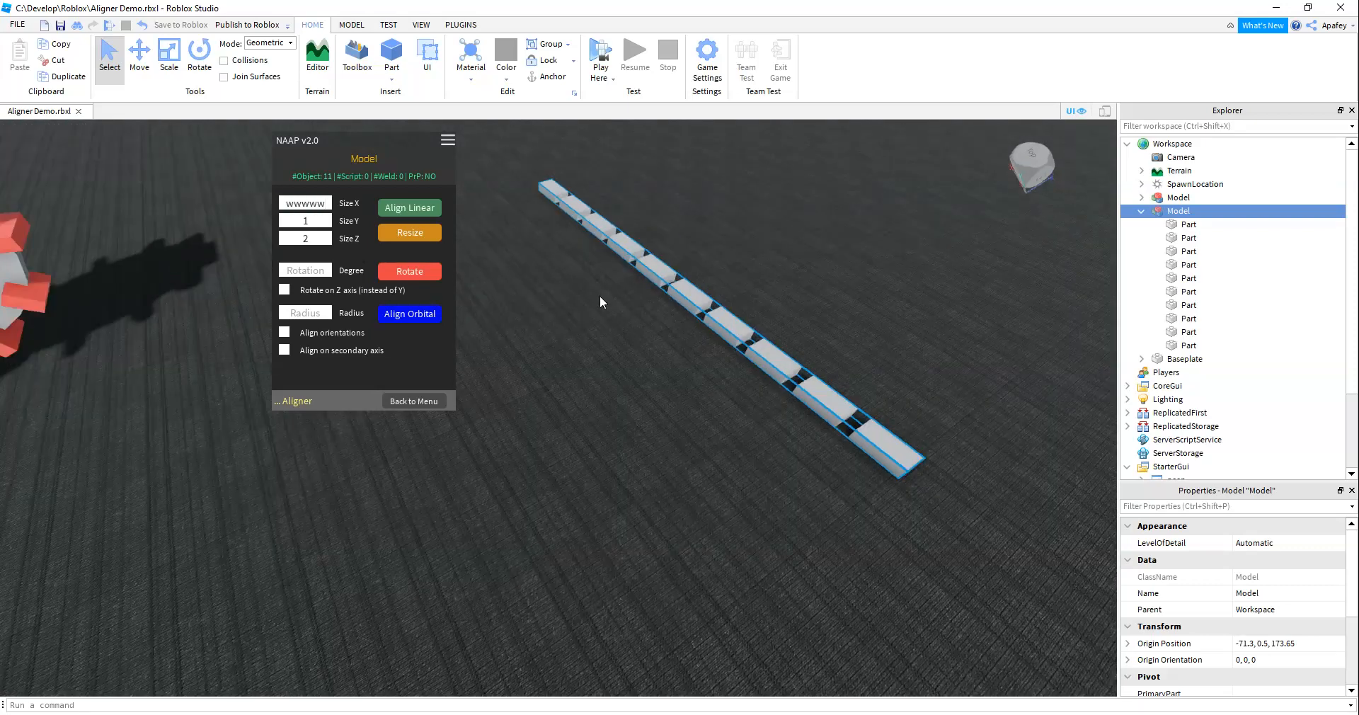
type("50")
type("8")
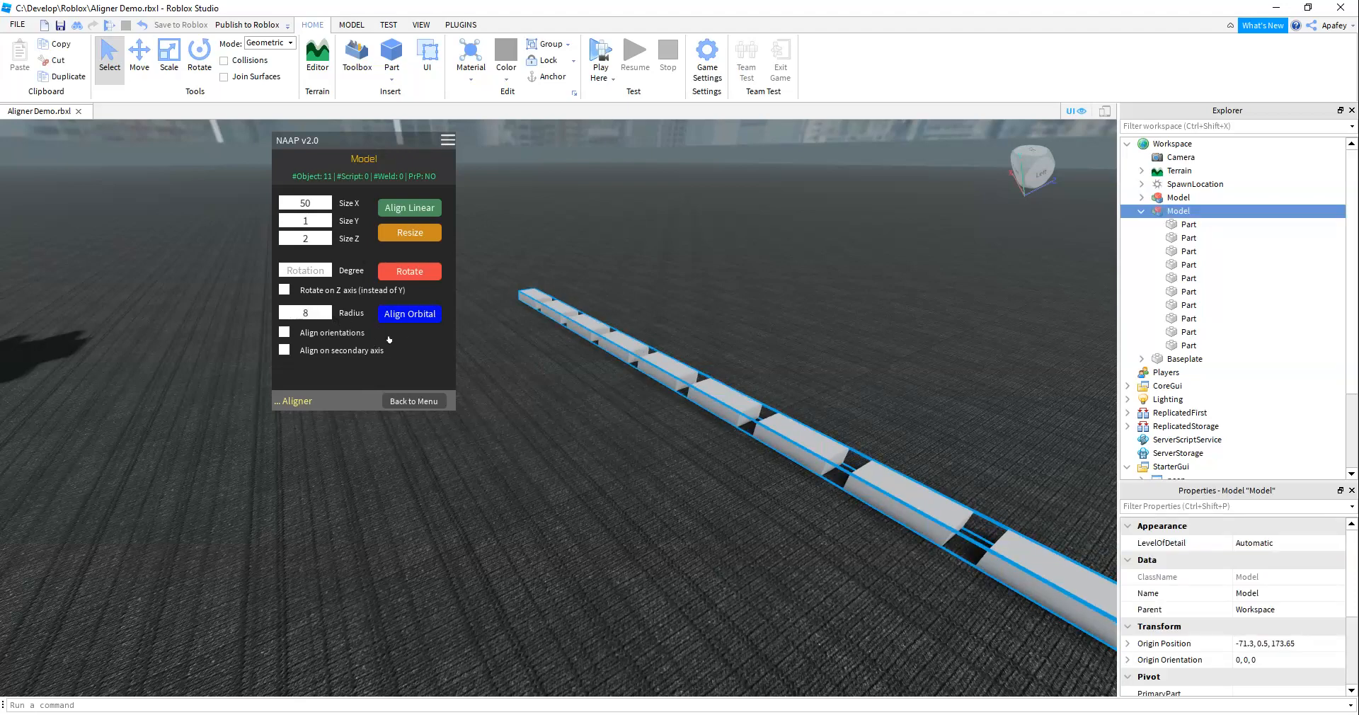
mouse_move(715, 460)
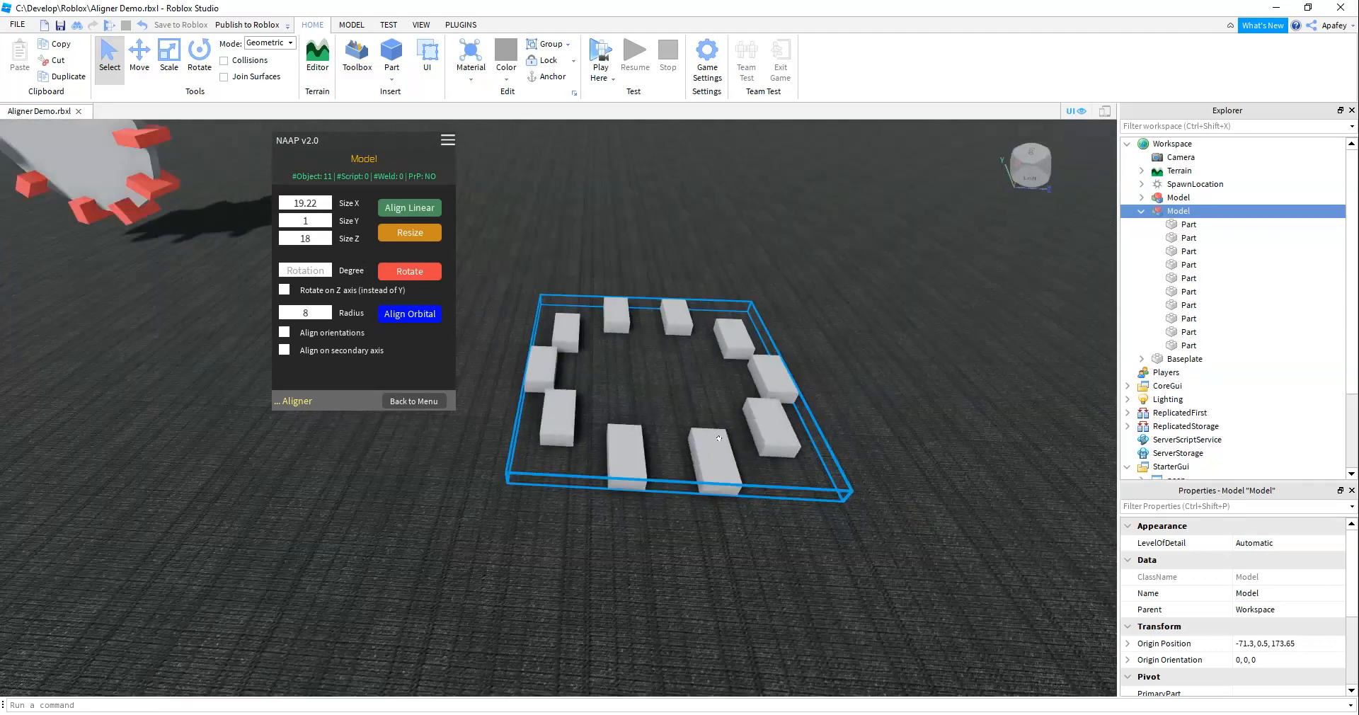
Align the parts orbitally with orientations aligned and the secondary axis option left off
left_click(285, 332)
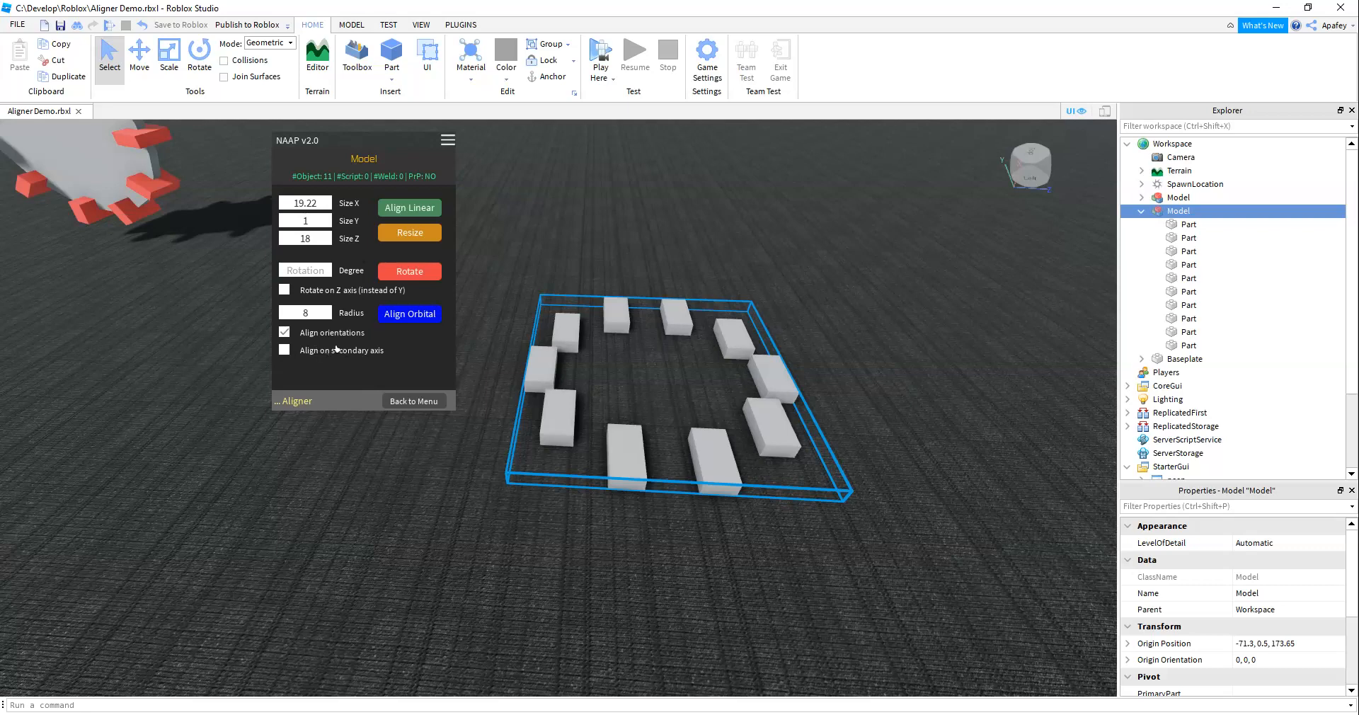
mouse_move(417, 331)
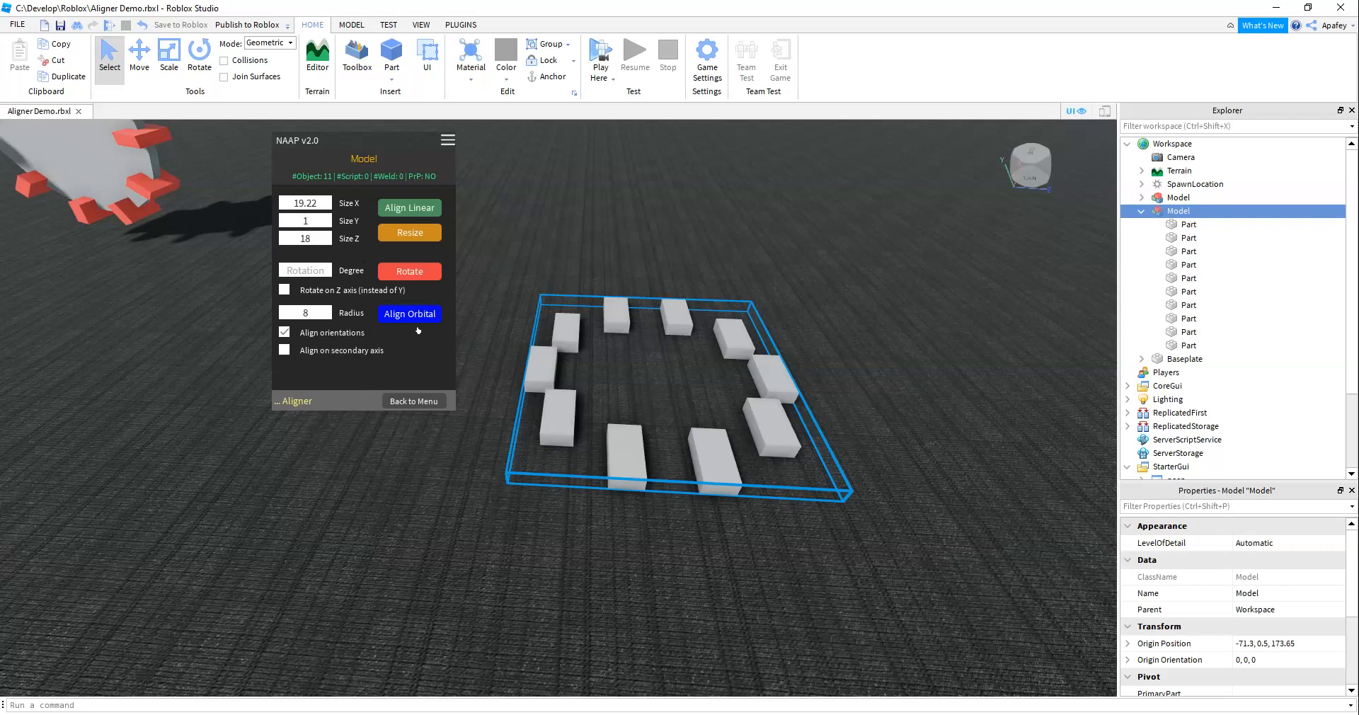
left_click(408, 313)
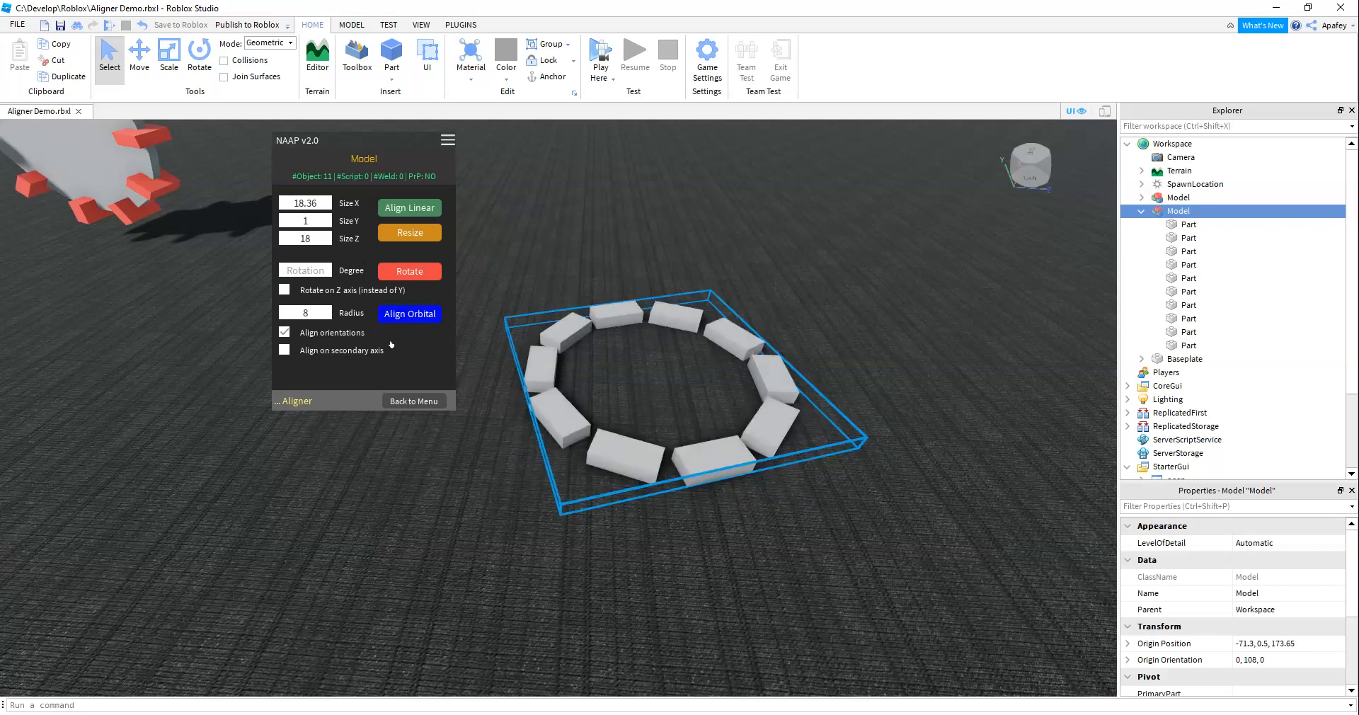
left_click(284, 351)
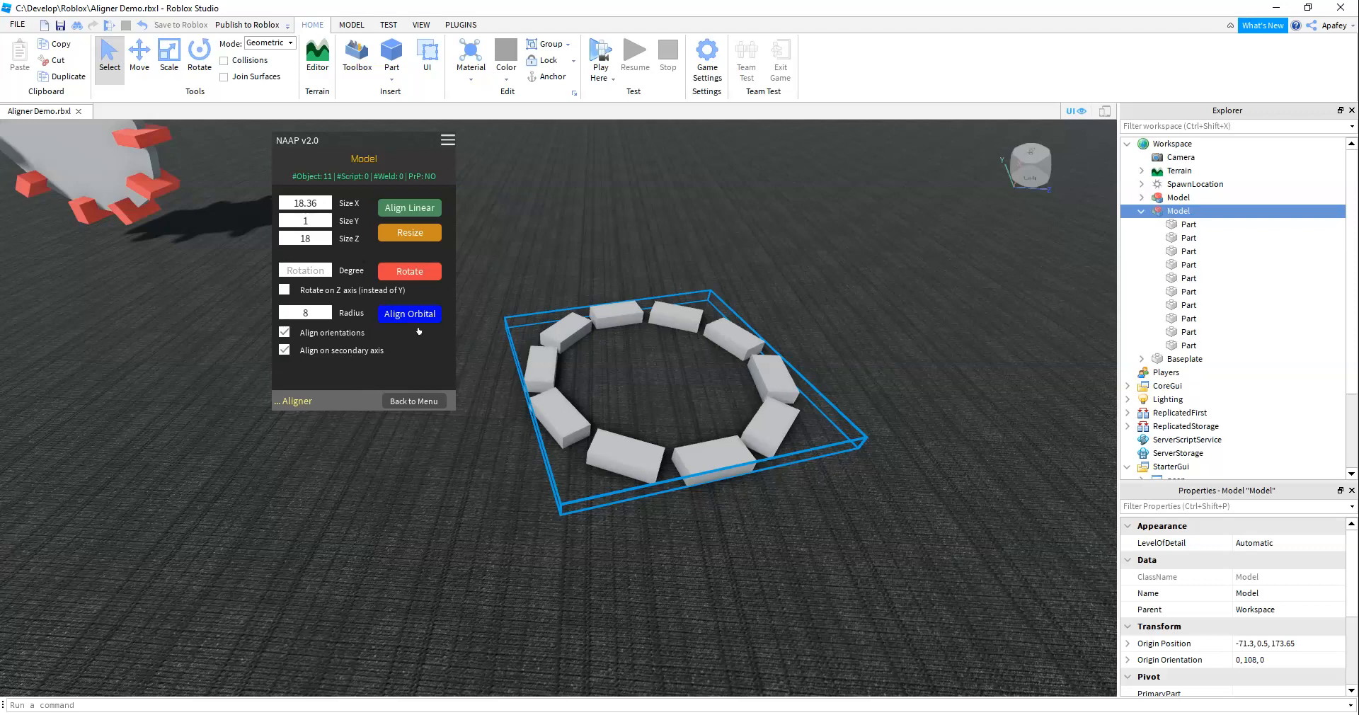
left_click(408, 314)
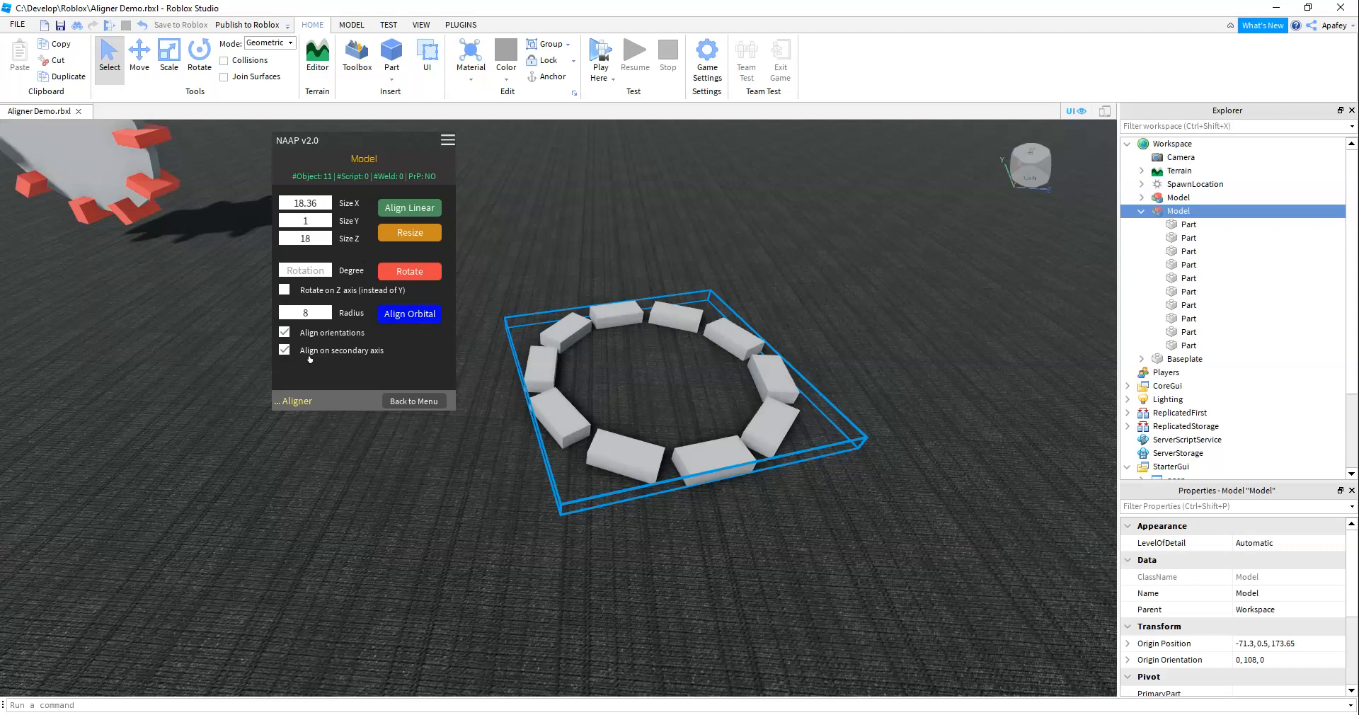
left_click(284, 350)
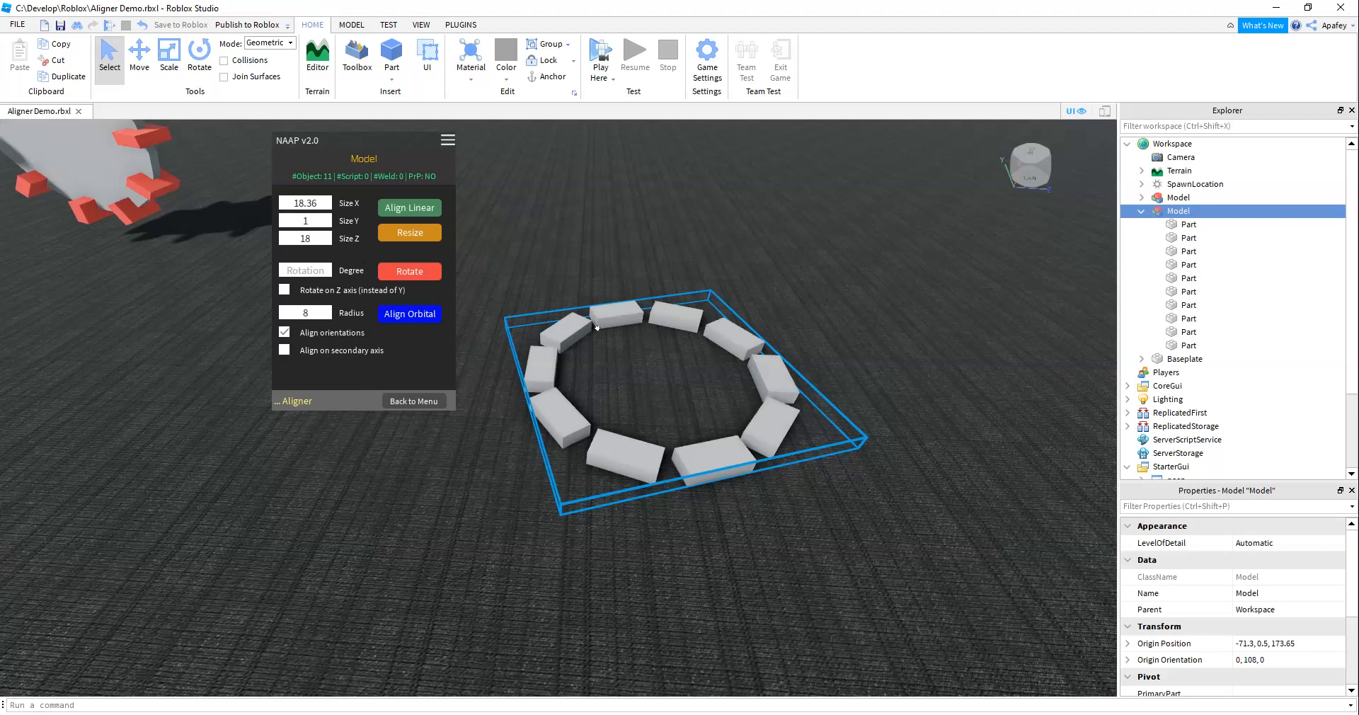
Set the model's Origin Orientation to 0,0,0
left_click(1282, 660)
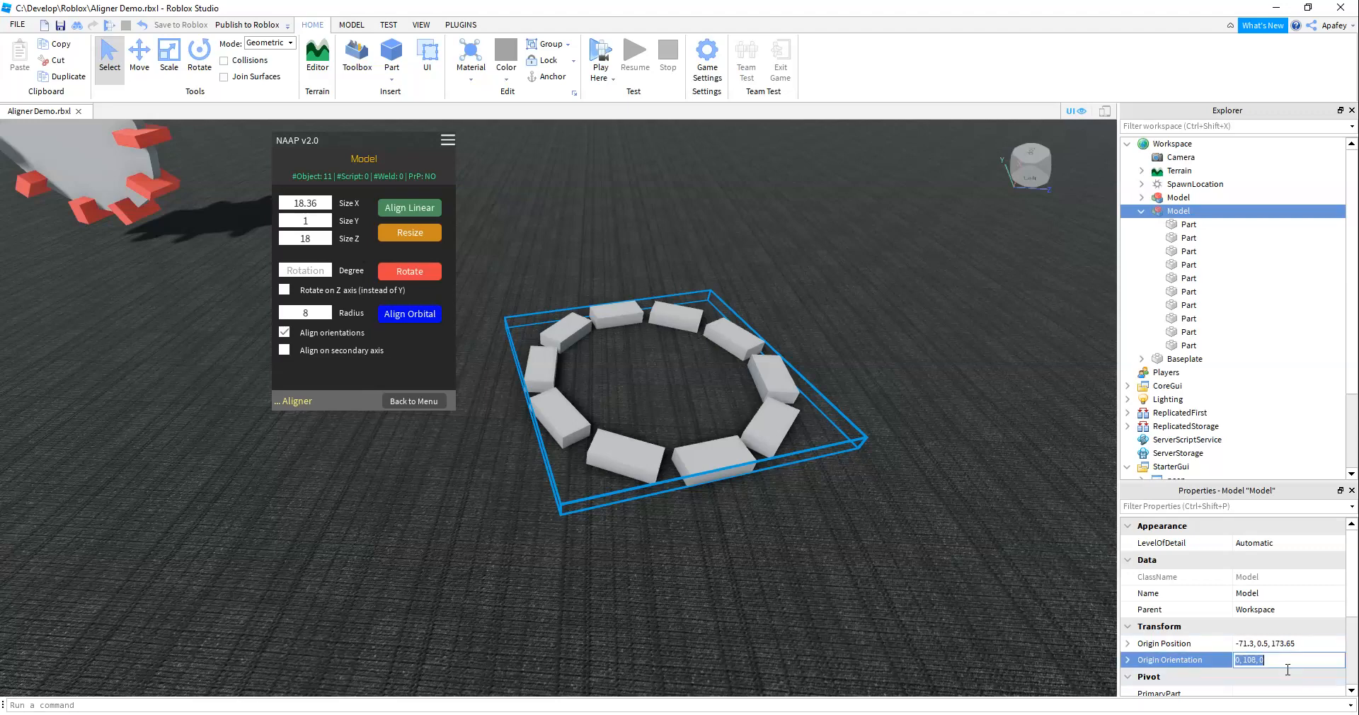
type("0,0,0")
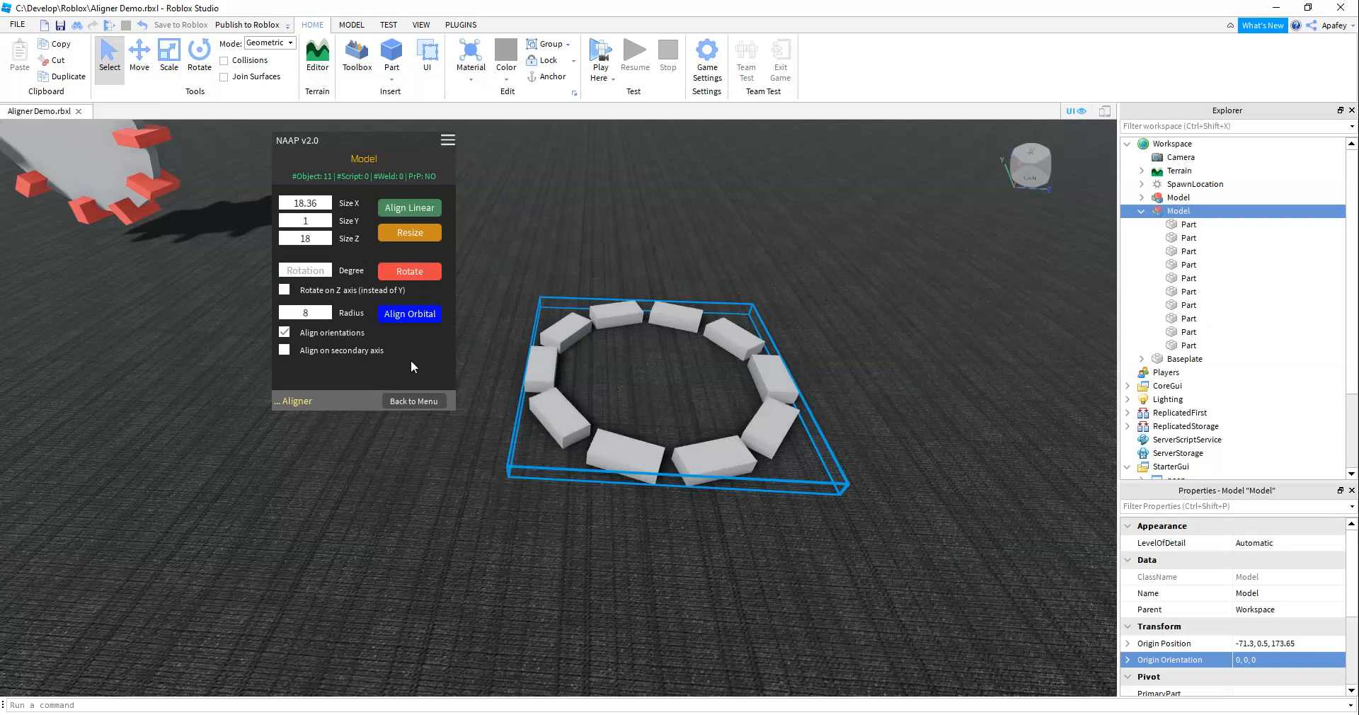
left_click(285, 351)
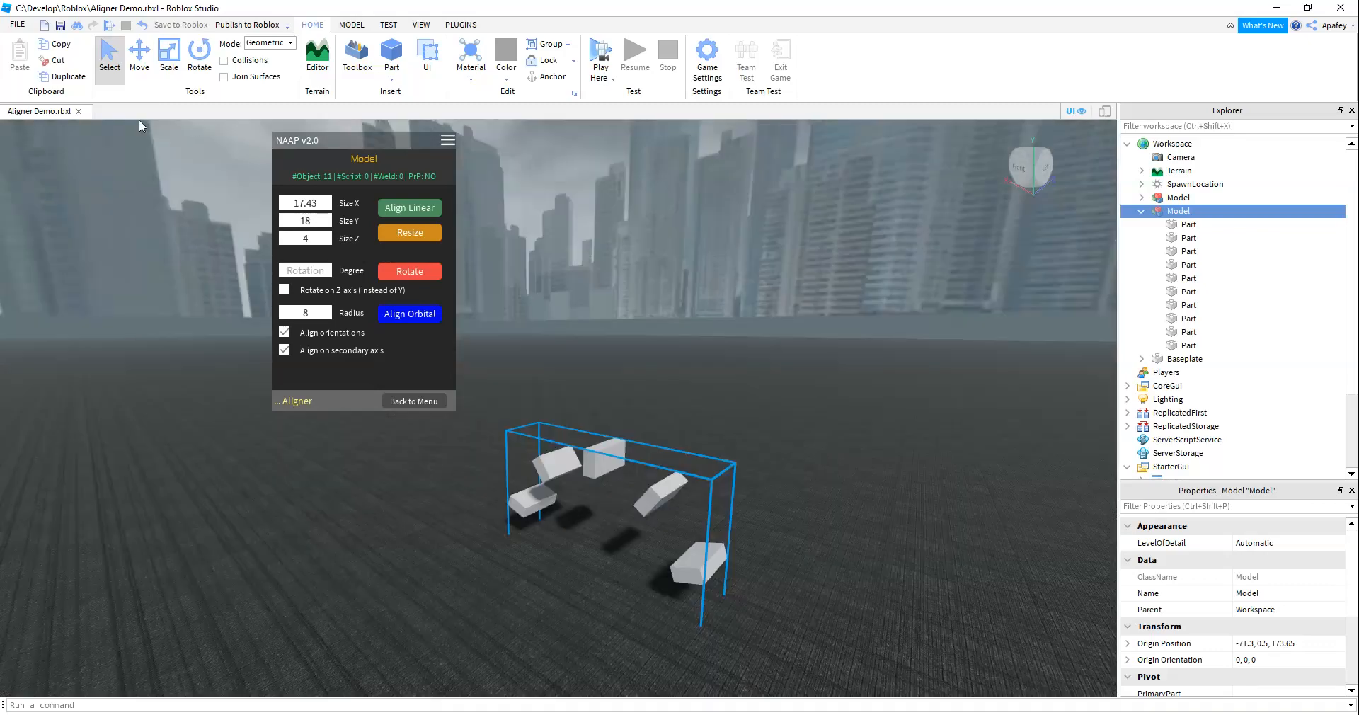
Insert a new Part into the Model and begin renaming it to c
left_click(138, 52)
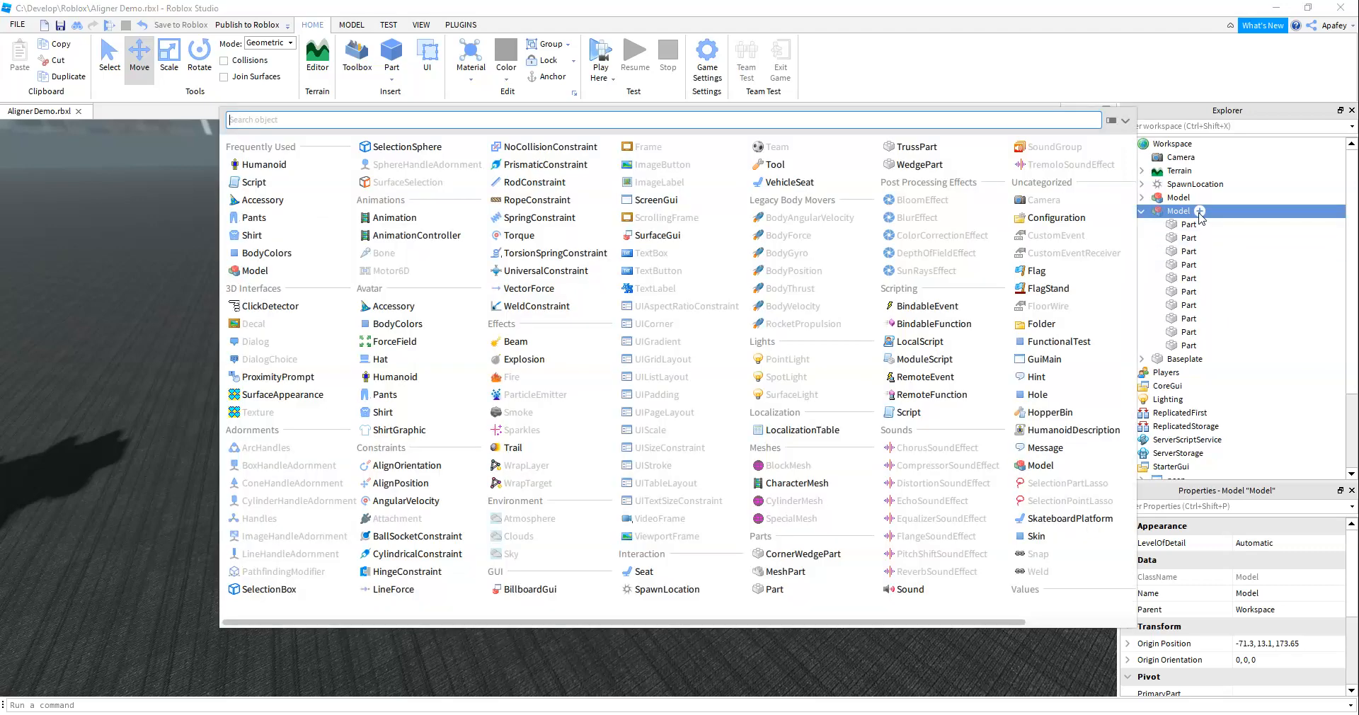
type("p")
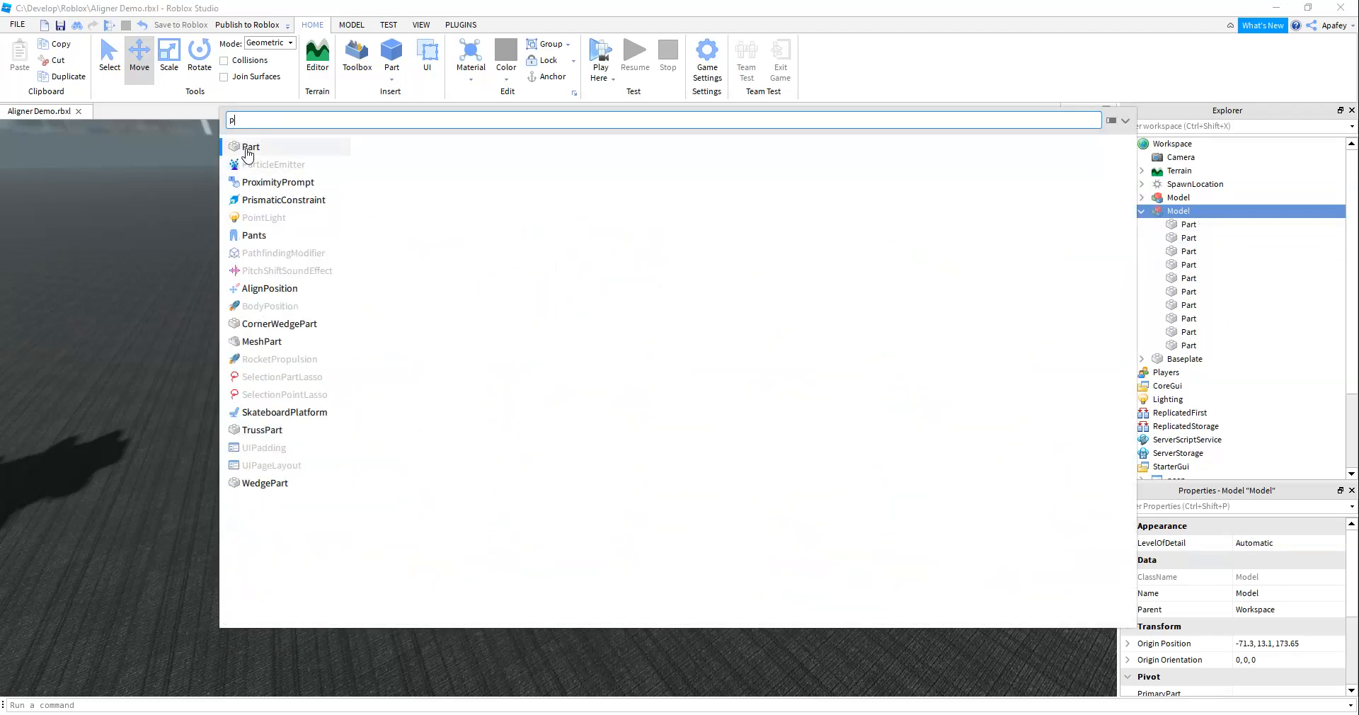
left_click(251, 146)
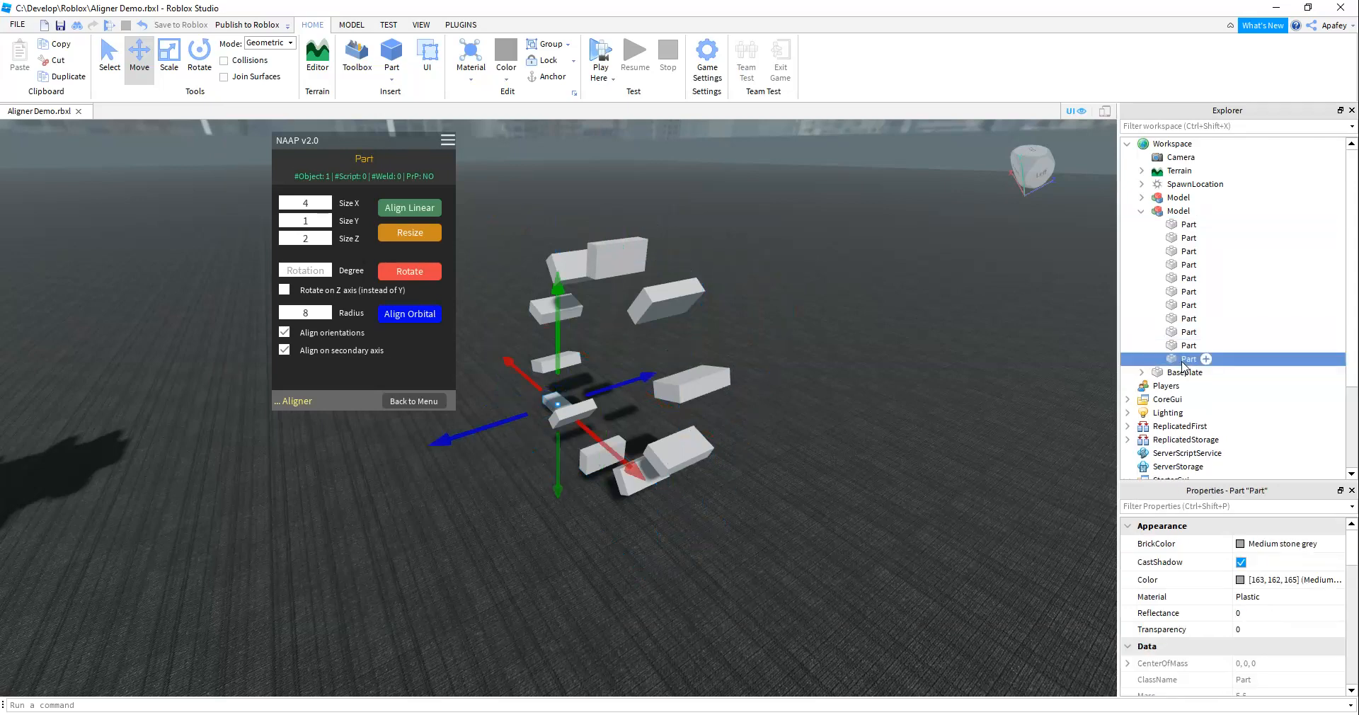
double_click(1188, 359)
type("c")
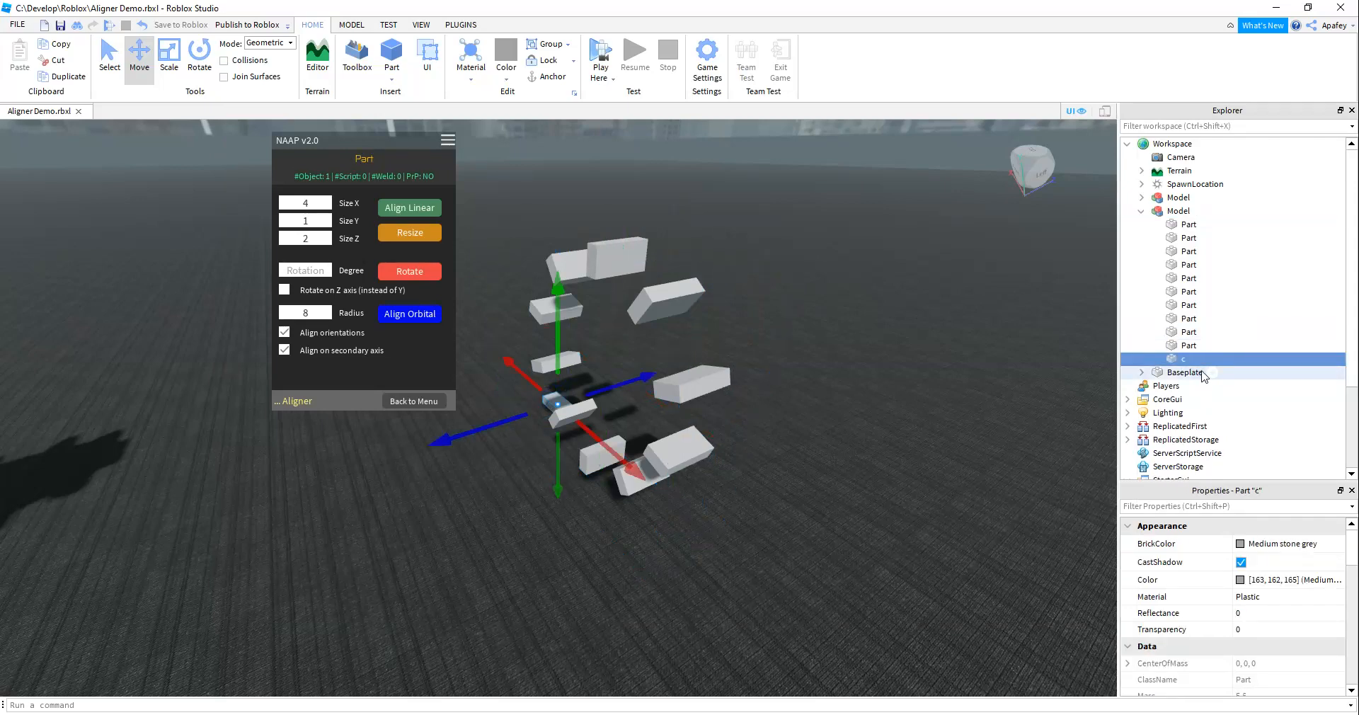
Name the new part c and set its Shape to Cylinder
left_click(1177, 210)
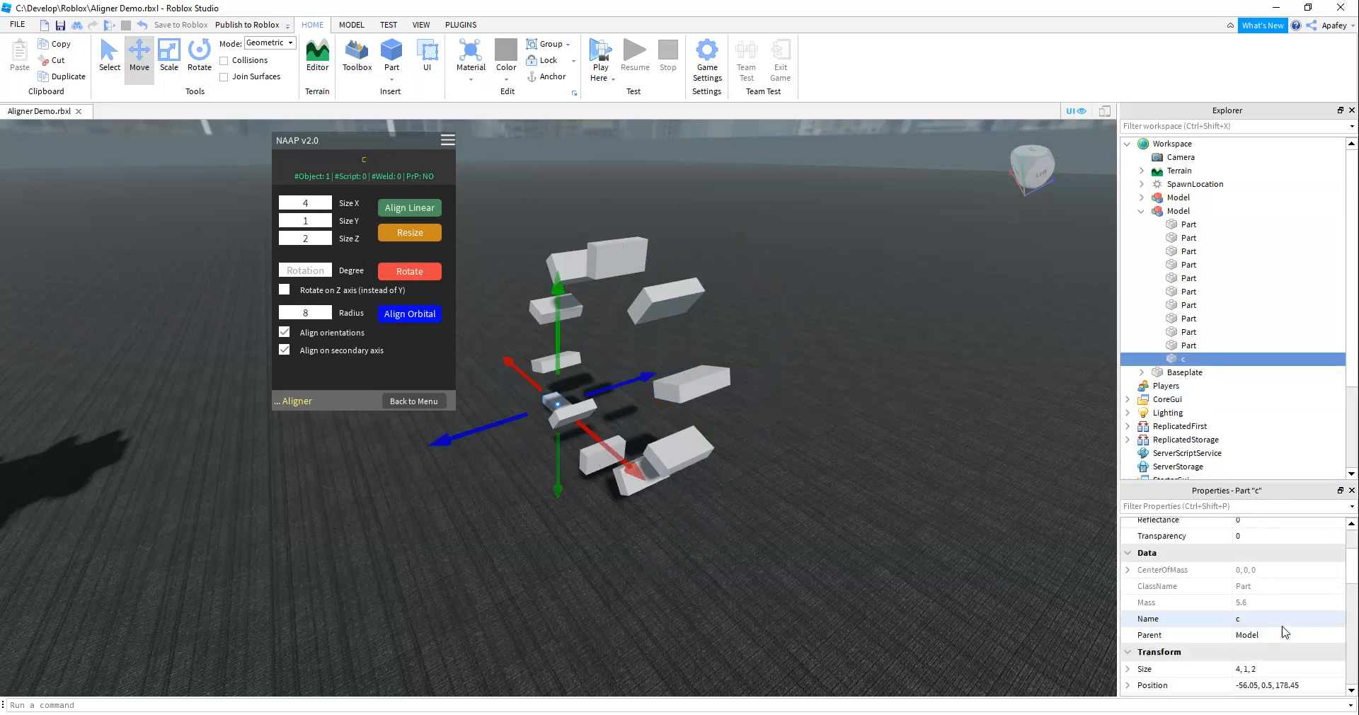
mouse_move(1305, 693)
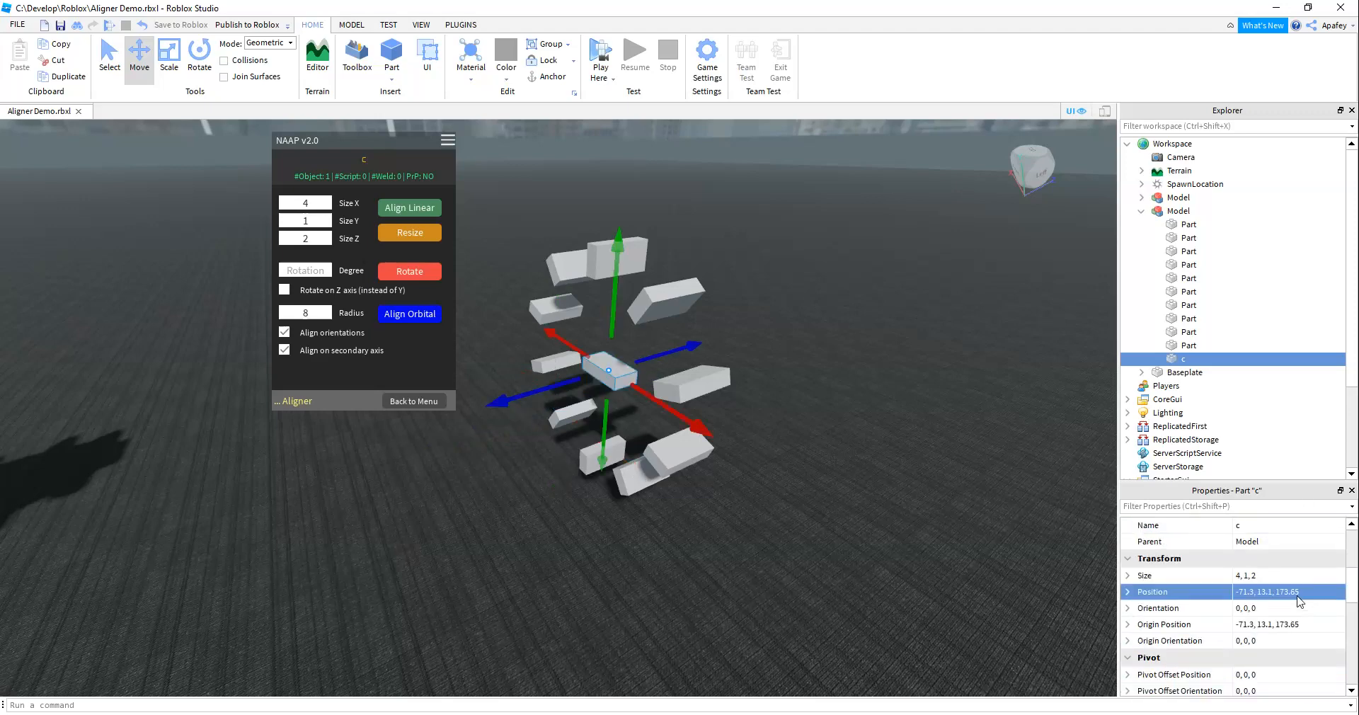
scroll("down", 3)
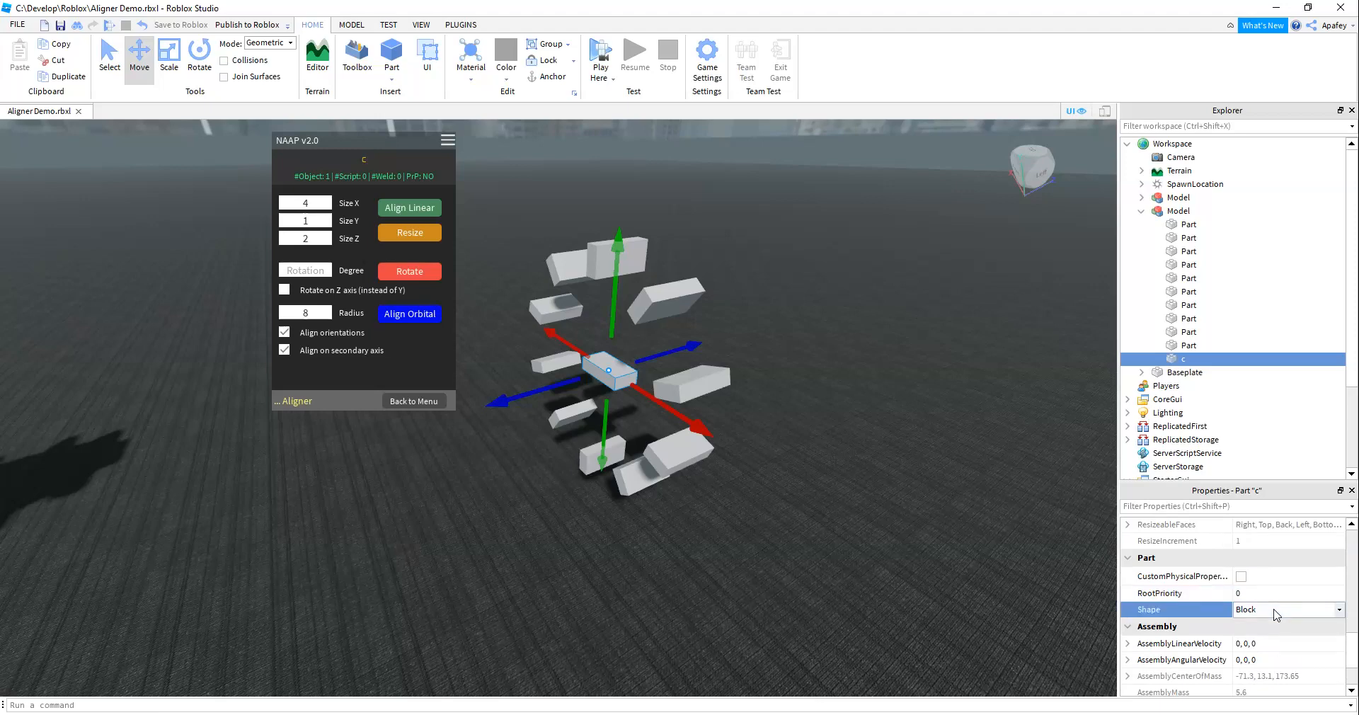
left_click(1287, 609)
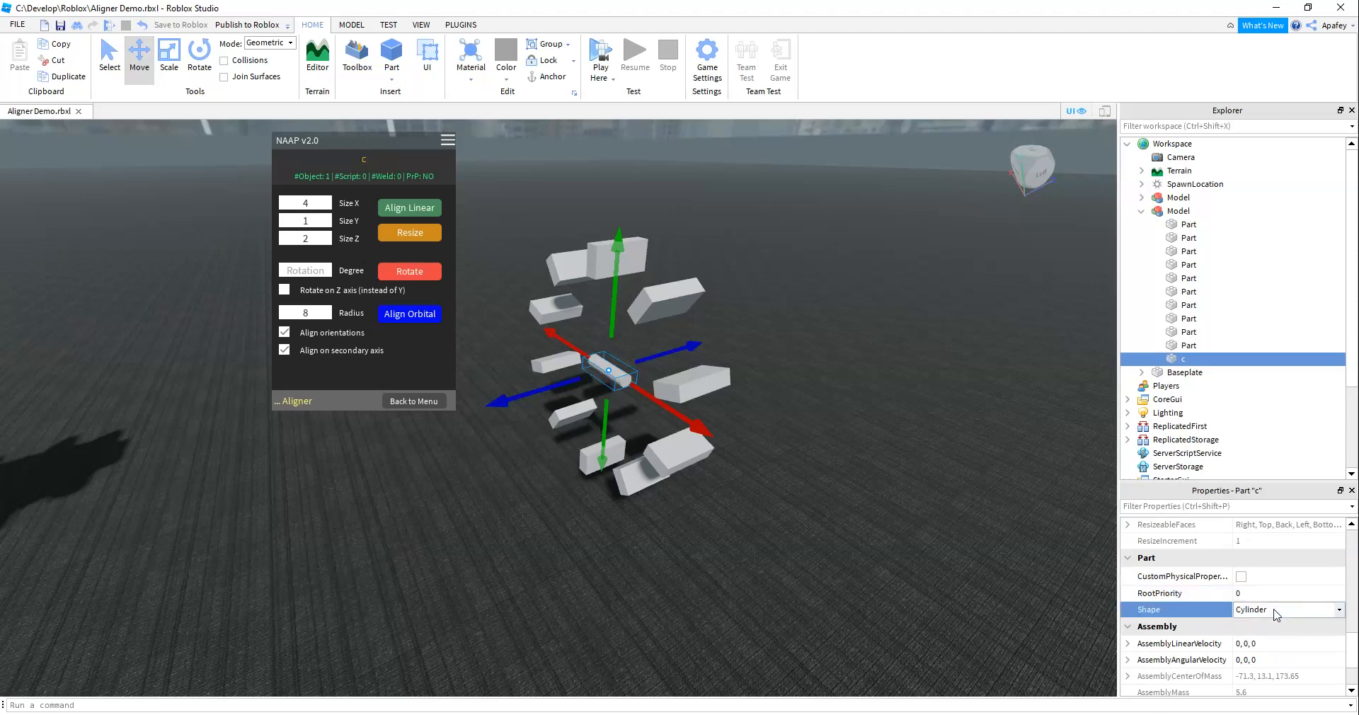
left_click(1286, 610)
type("0, 0, 90")
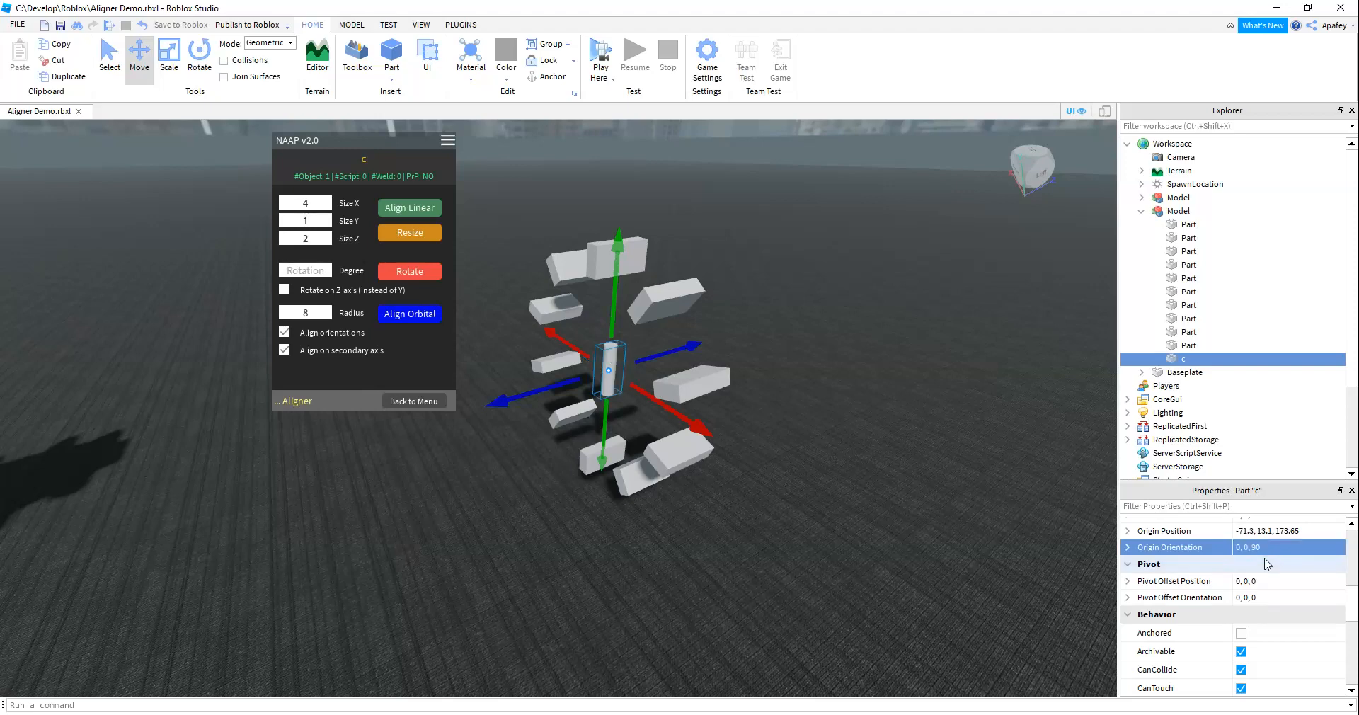
Set c's Orientation to 0,90,0 and Size to 1, 16, 16
left_click(1265, 547)
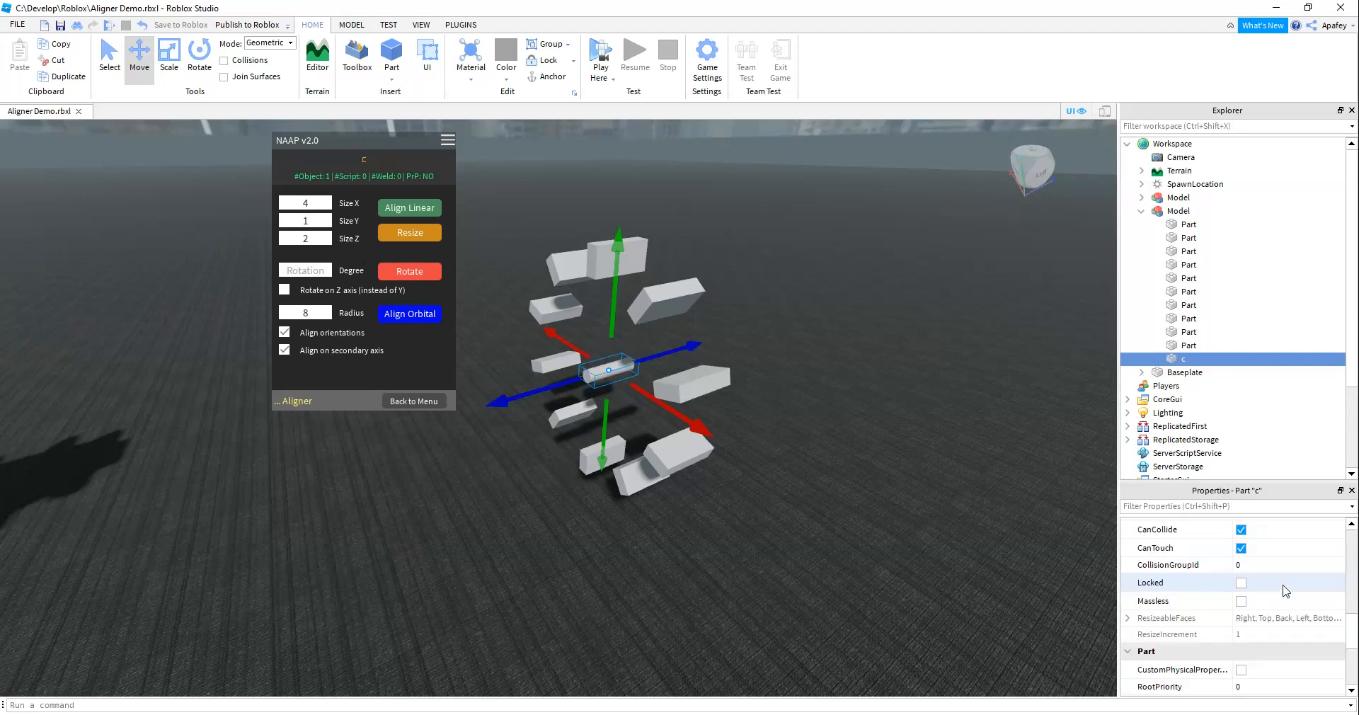
scroll("down", 3)
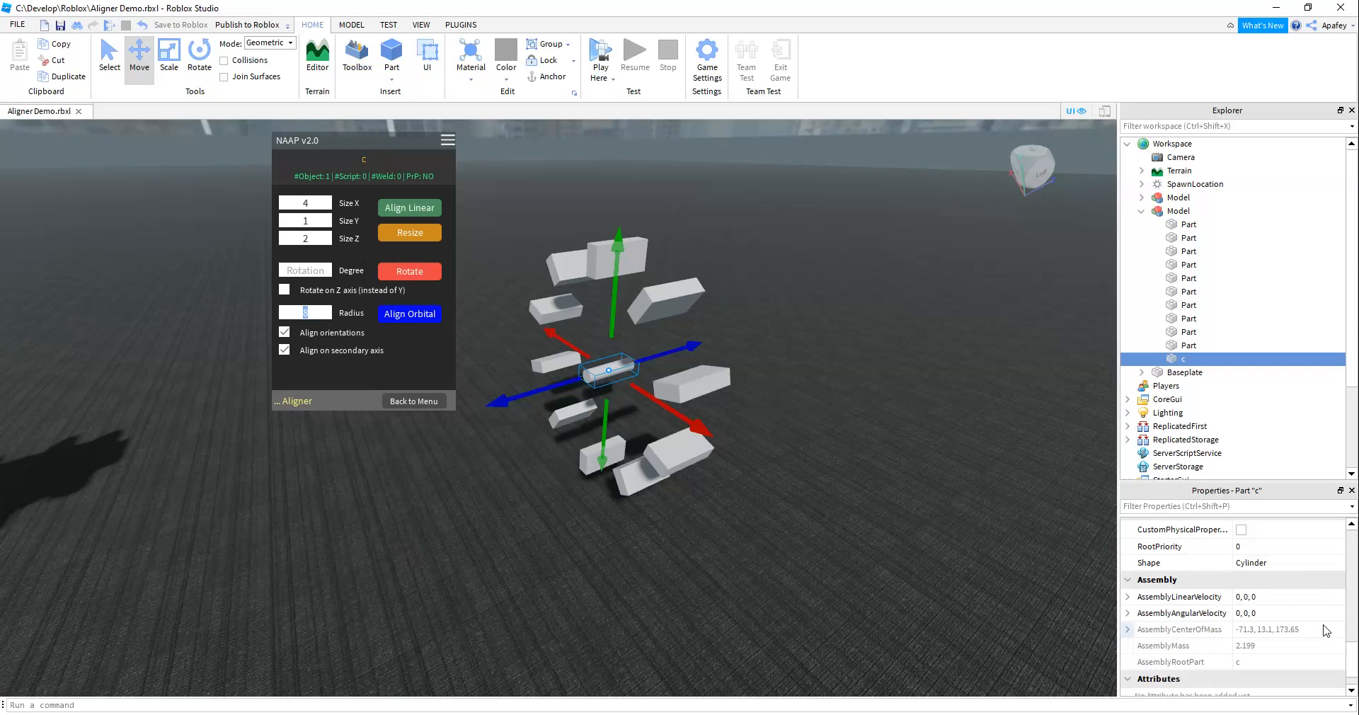
scroll("down", 3)
type("8")
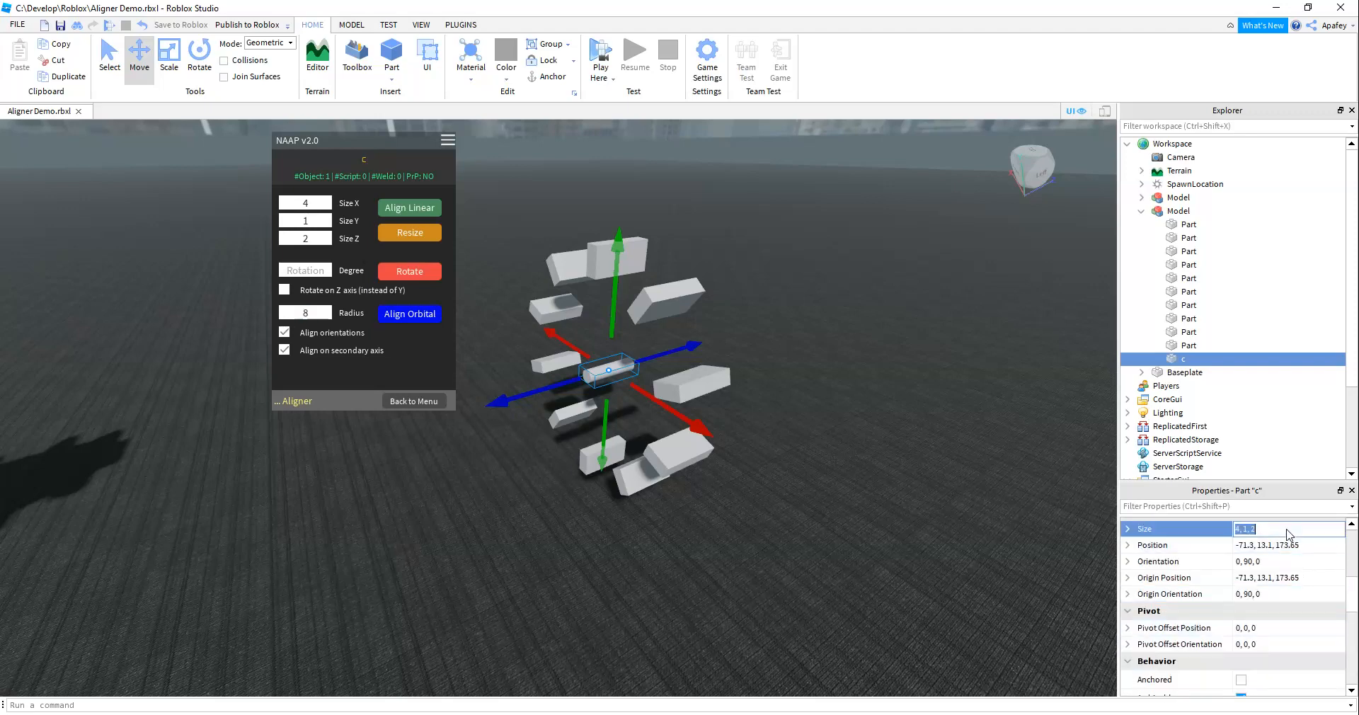
type("1,1")
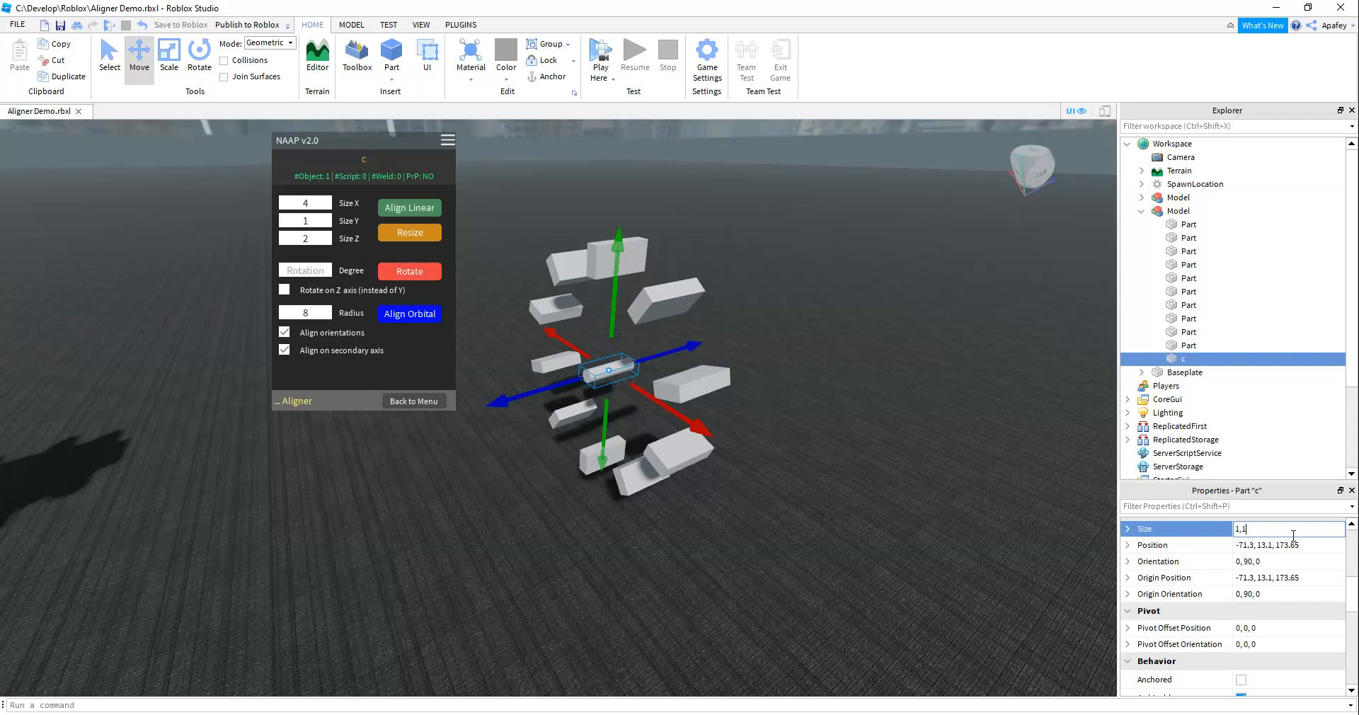
type("1, 16, 16")
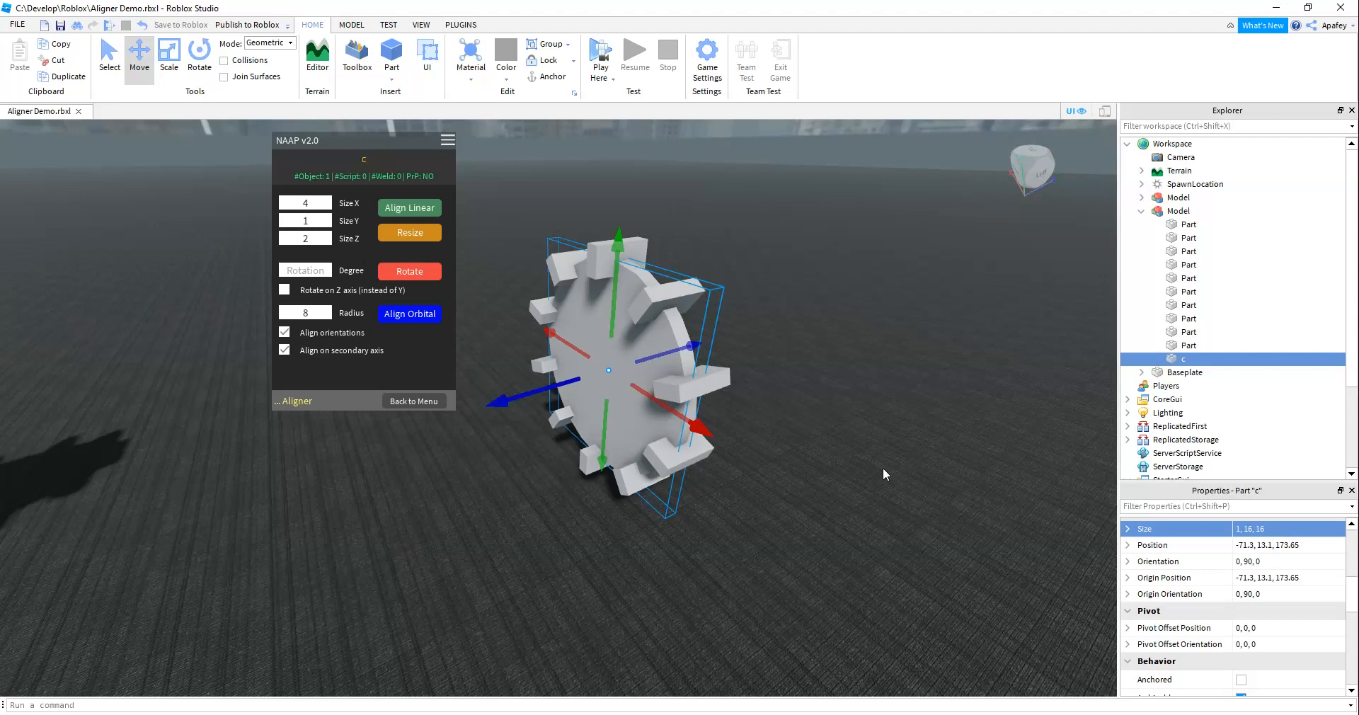
Colour part c green (85, 170, 0), then select the cog Model
scroll("down", 3)
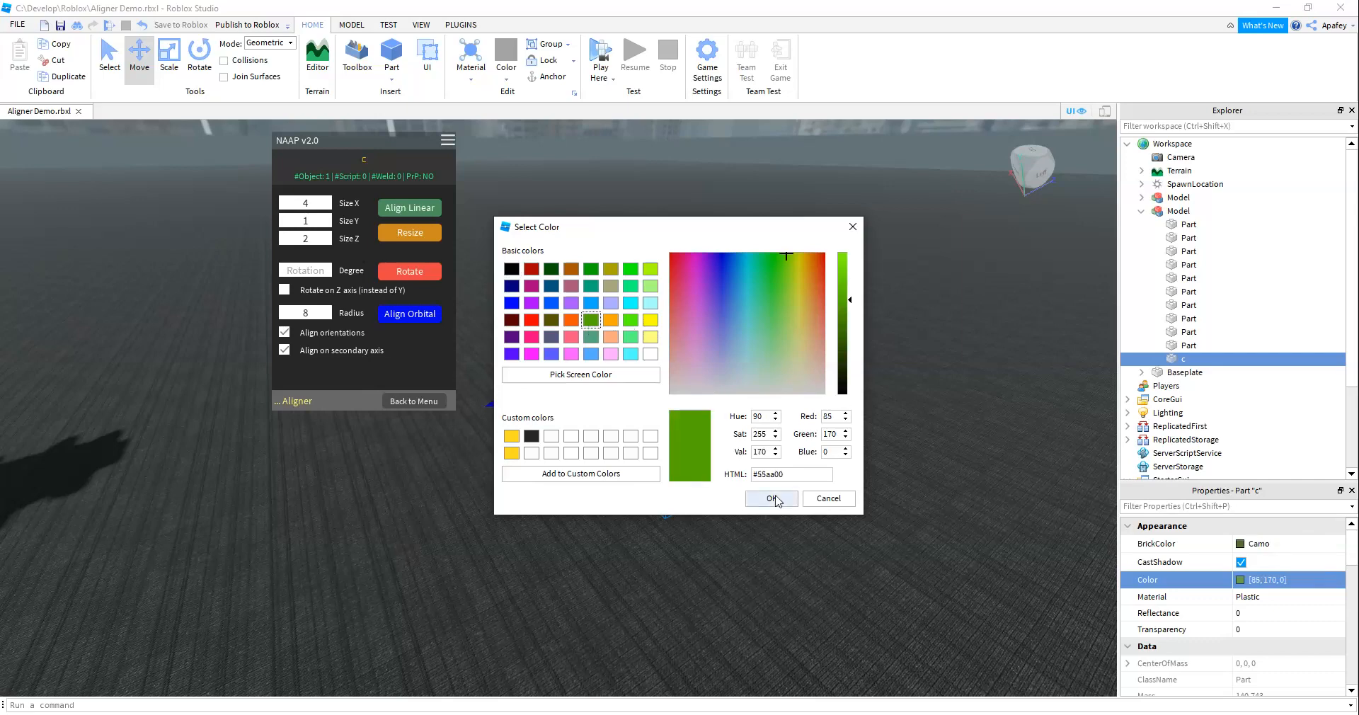
left_click(771, 498)
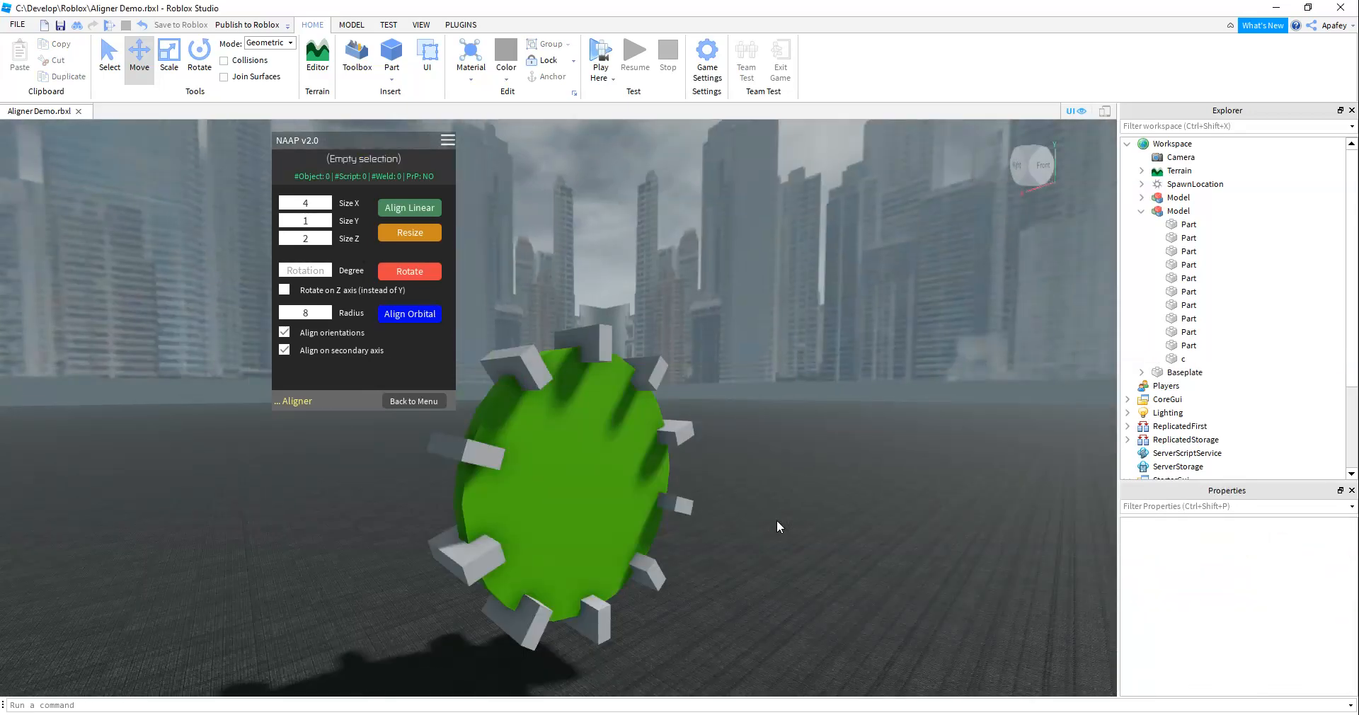
left_click(1179, 210)
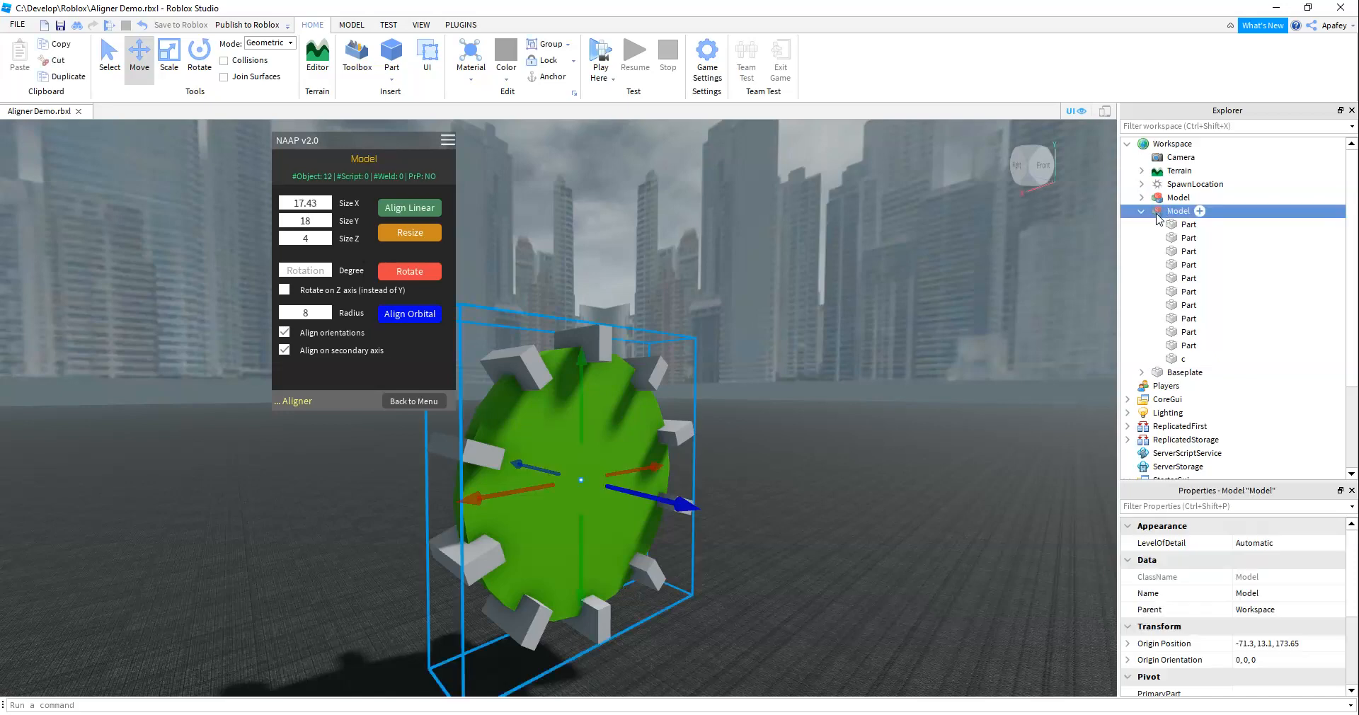
Weld the teeth to PrimaryPart c with NAAP Welder, overwriting the model, and inspect the welds
left_click(413, 400)
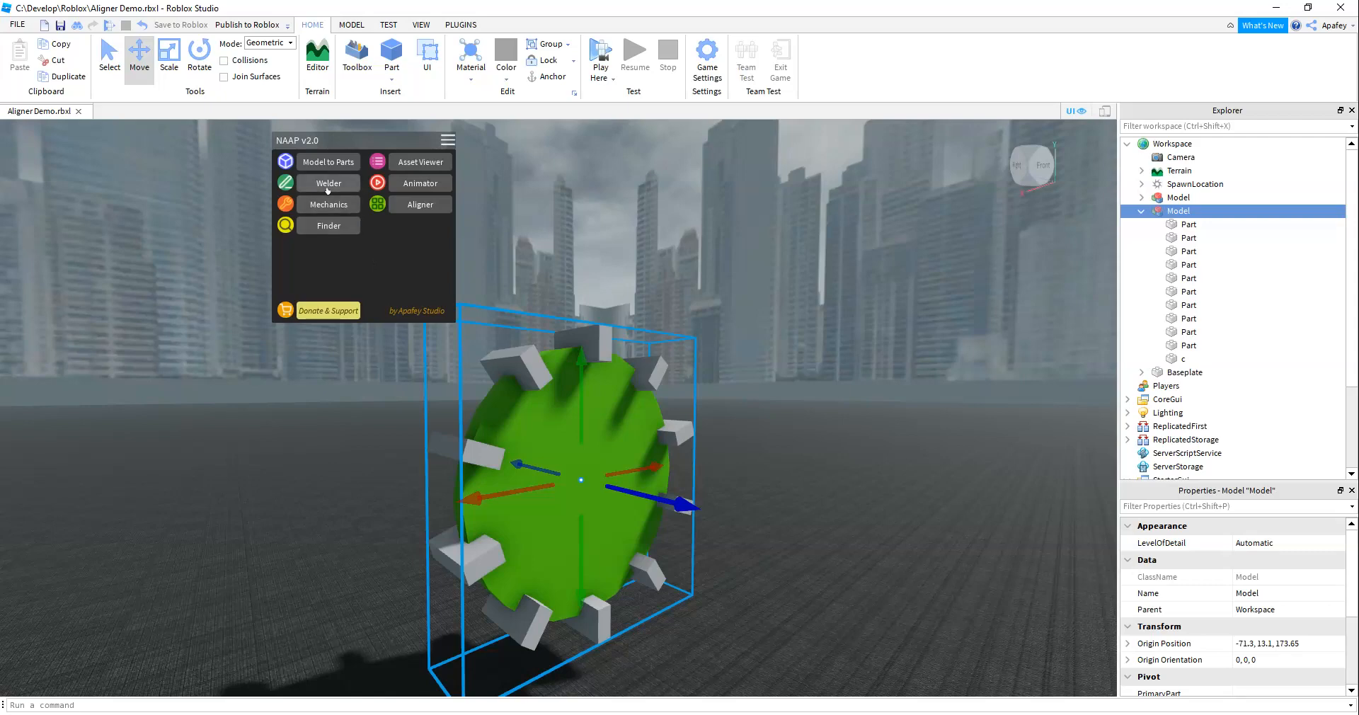
left_click(328, 182)
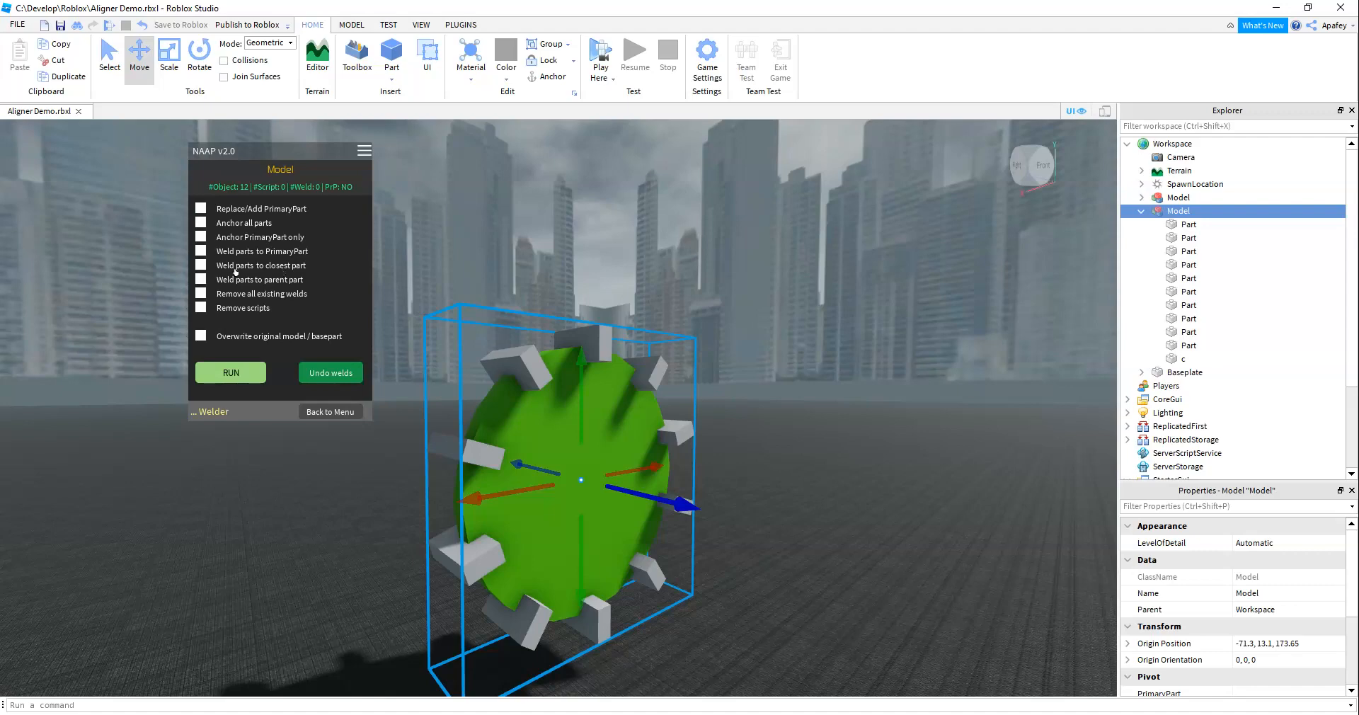
left_click(200, 252)
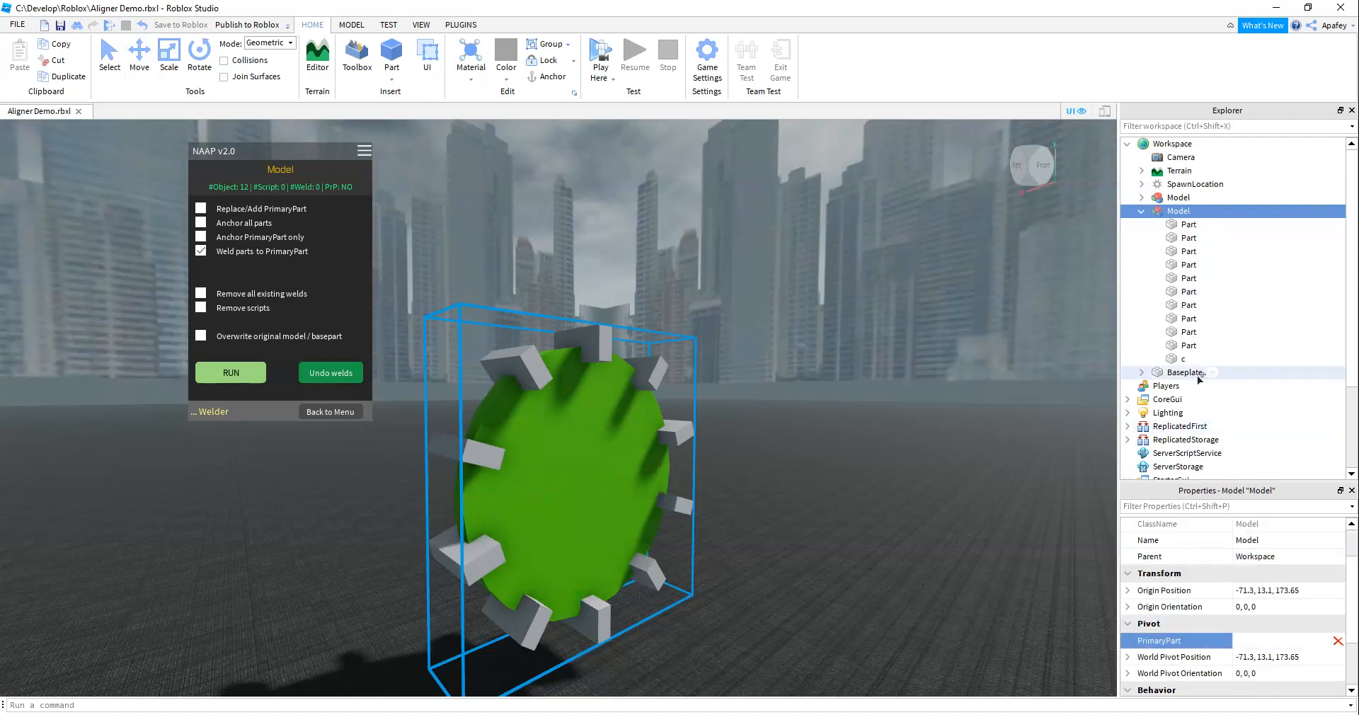
left_click(1181, 359)
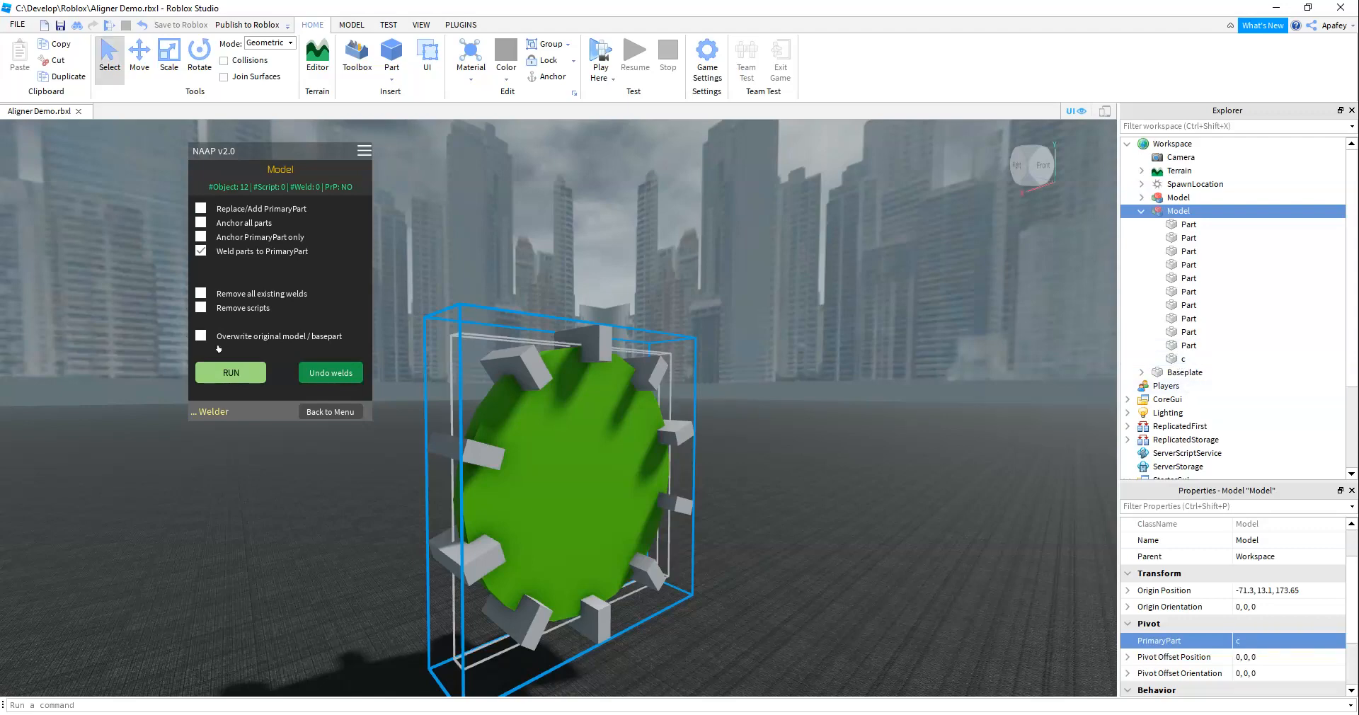
left_click(201, 336)
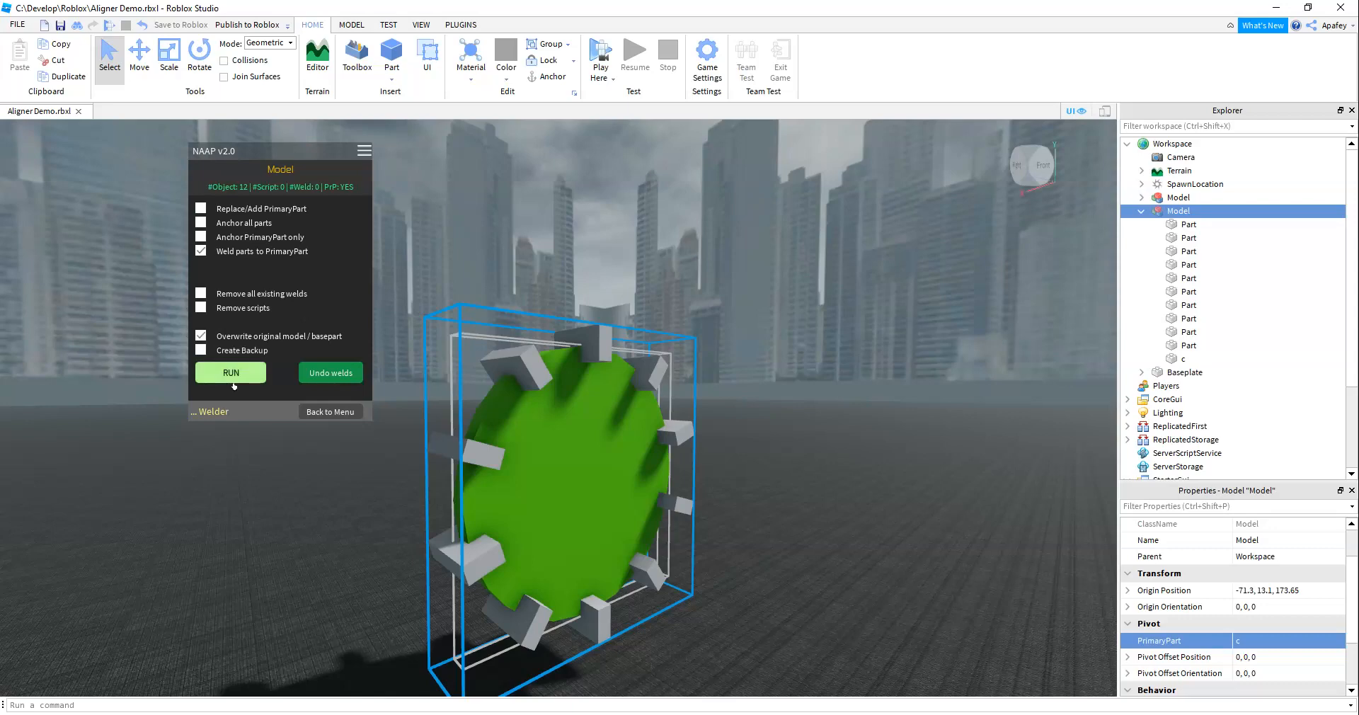
left_click(229, 372)
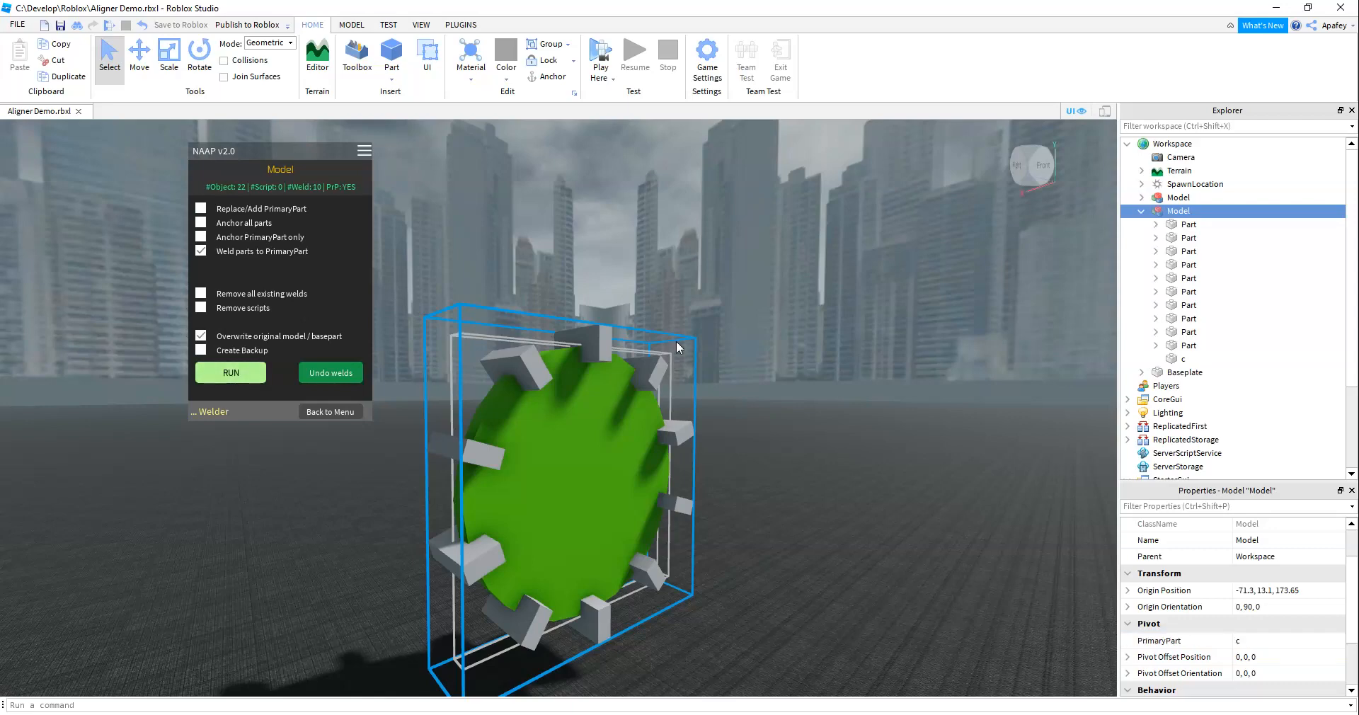
left_click(1156, 345)
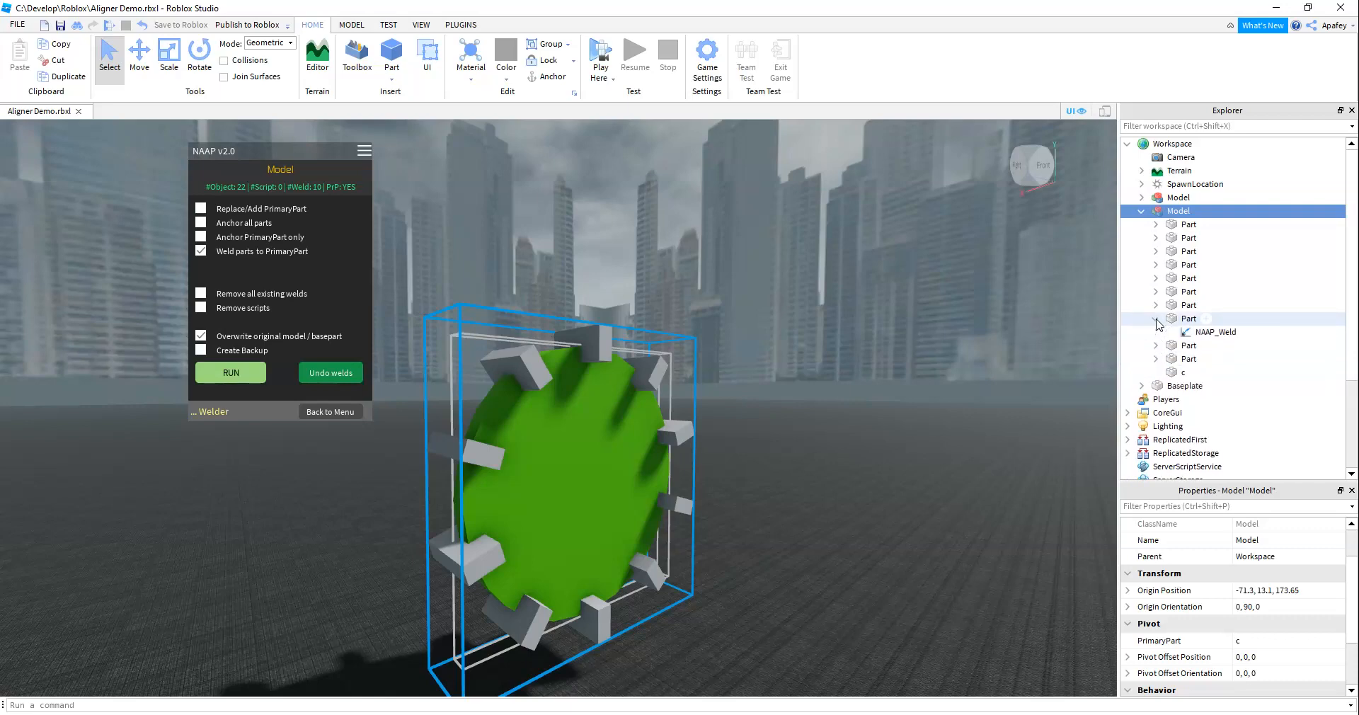
left_click(1183, 358)
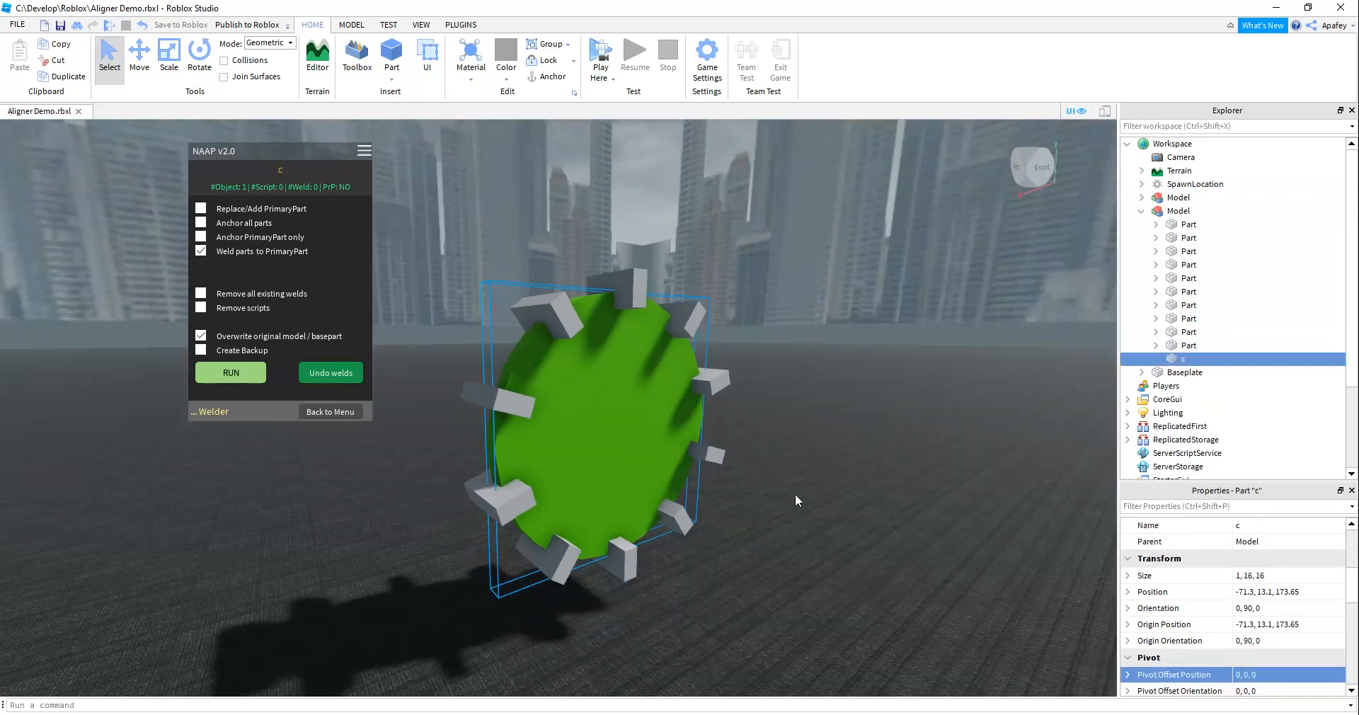
mouse_move(599, 53)
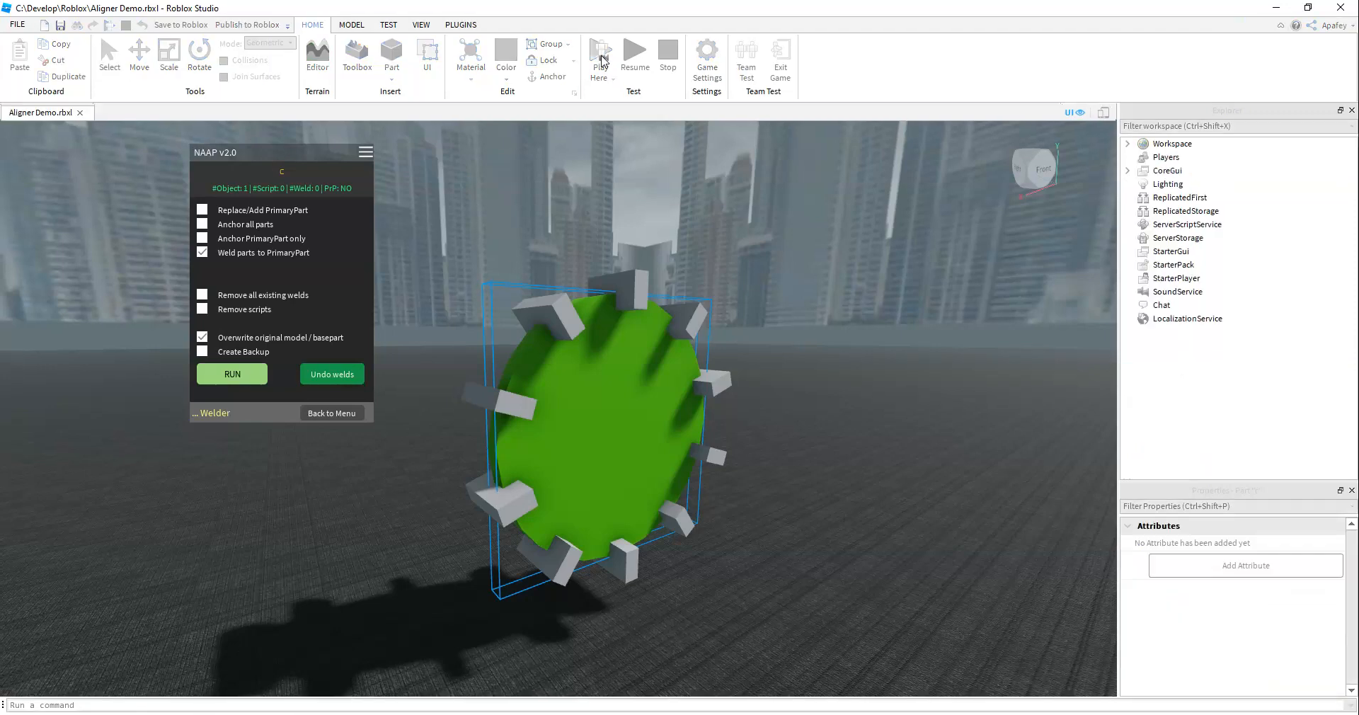
left_click(600, 54)
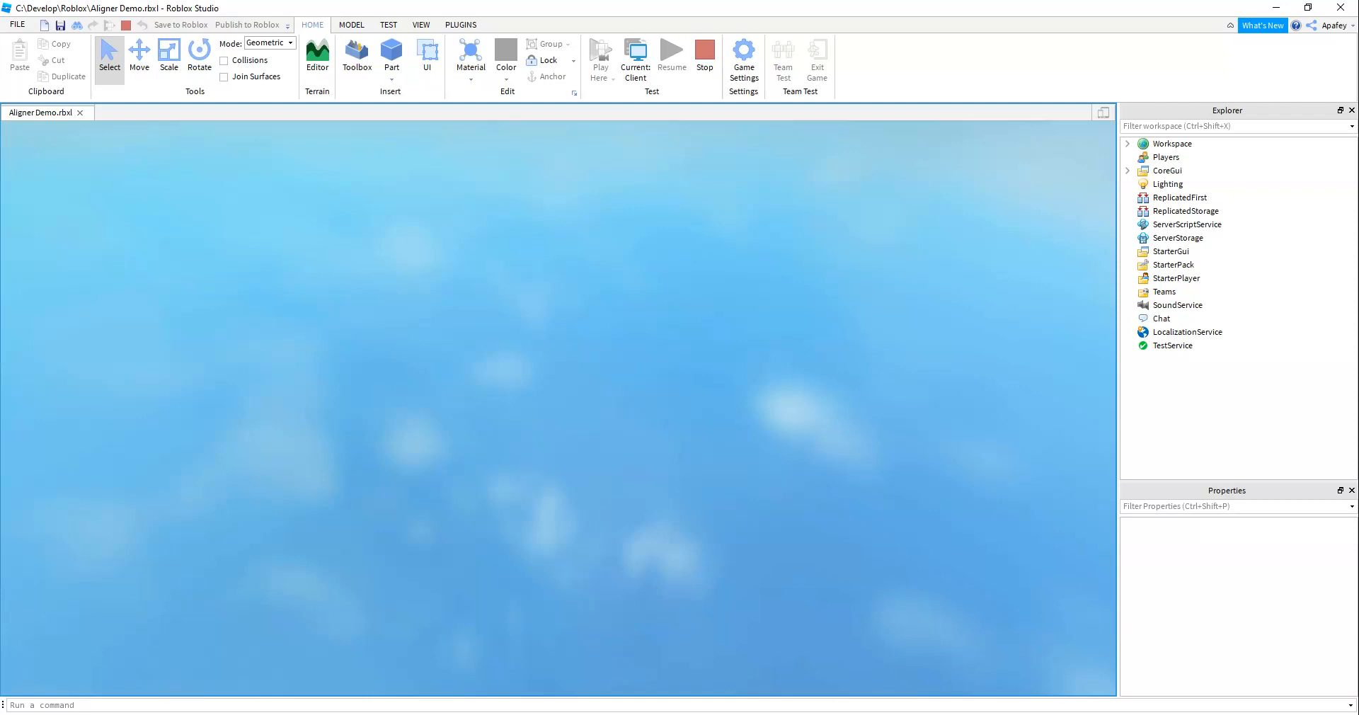
left_click(355, 56)
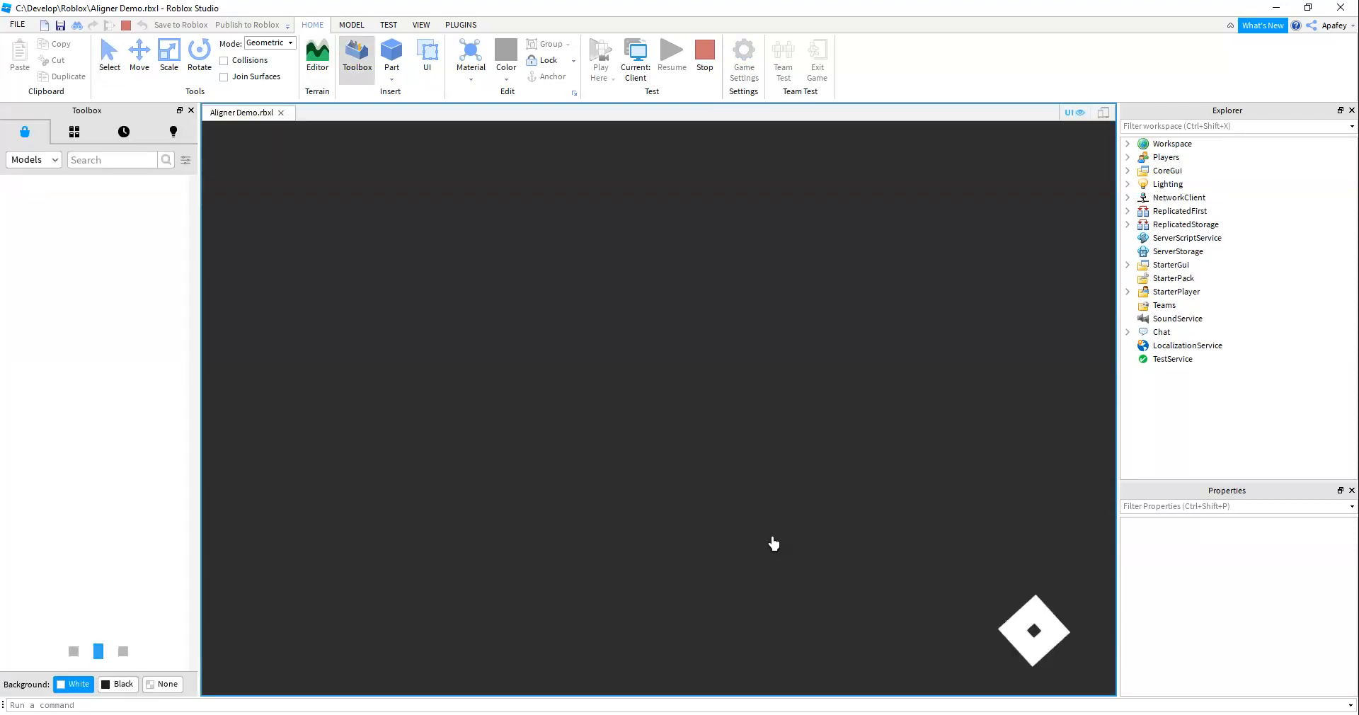
left_click(601, 53)
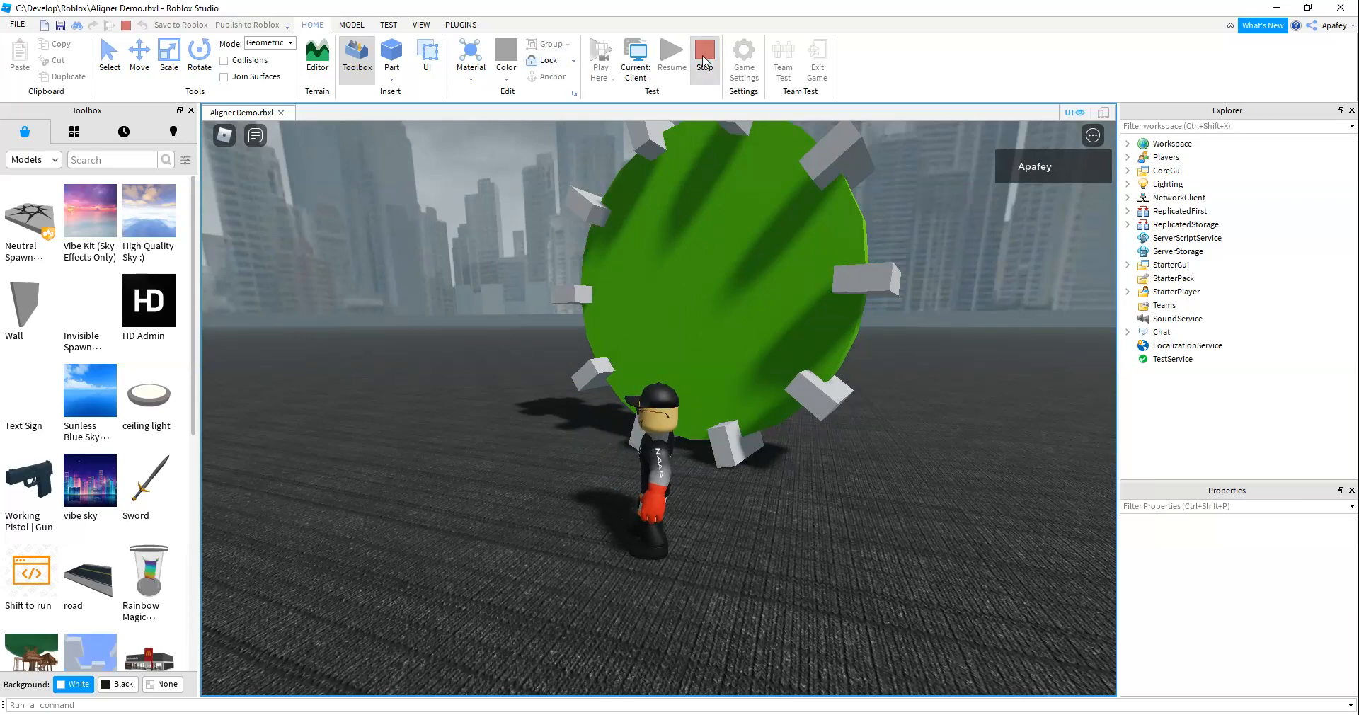
left_click(705, 54)
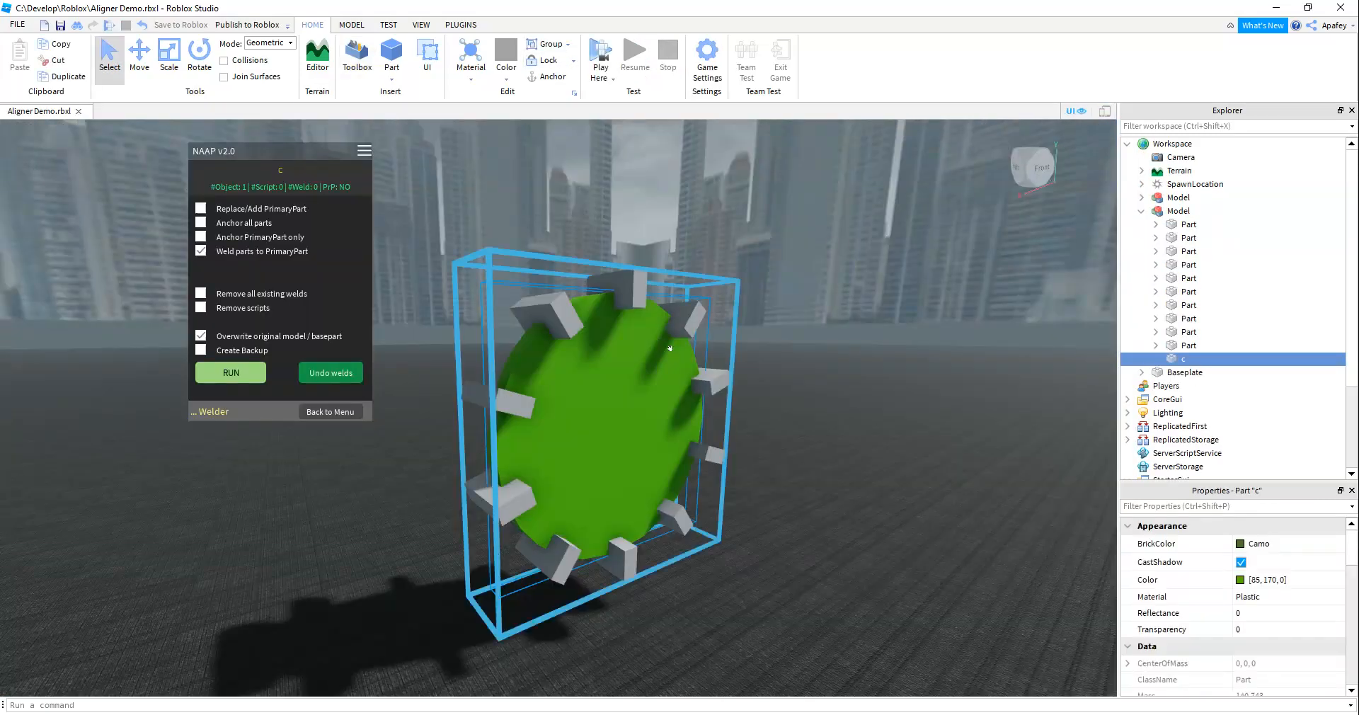